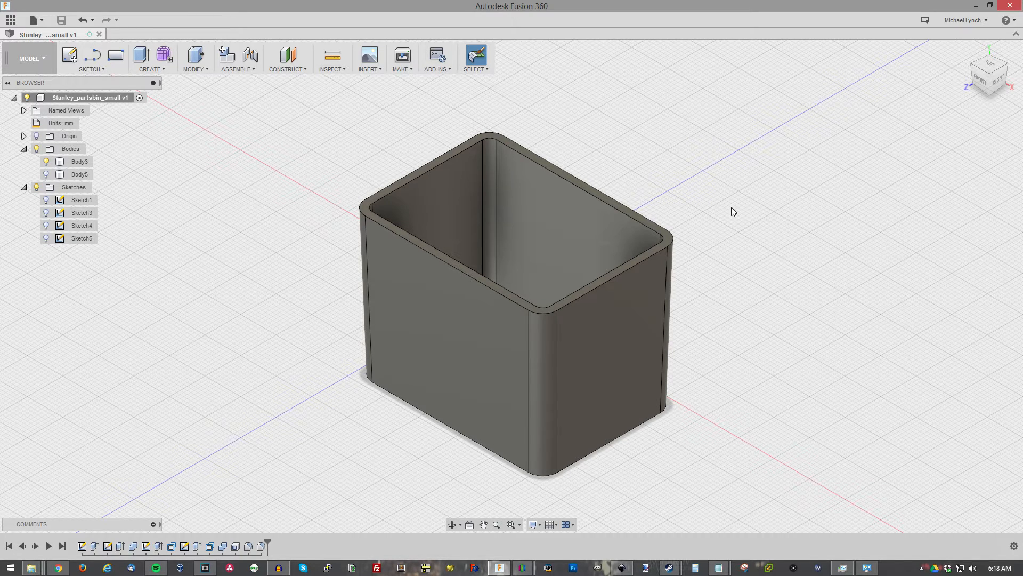
mouse_move(696, 199)
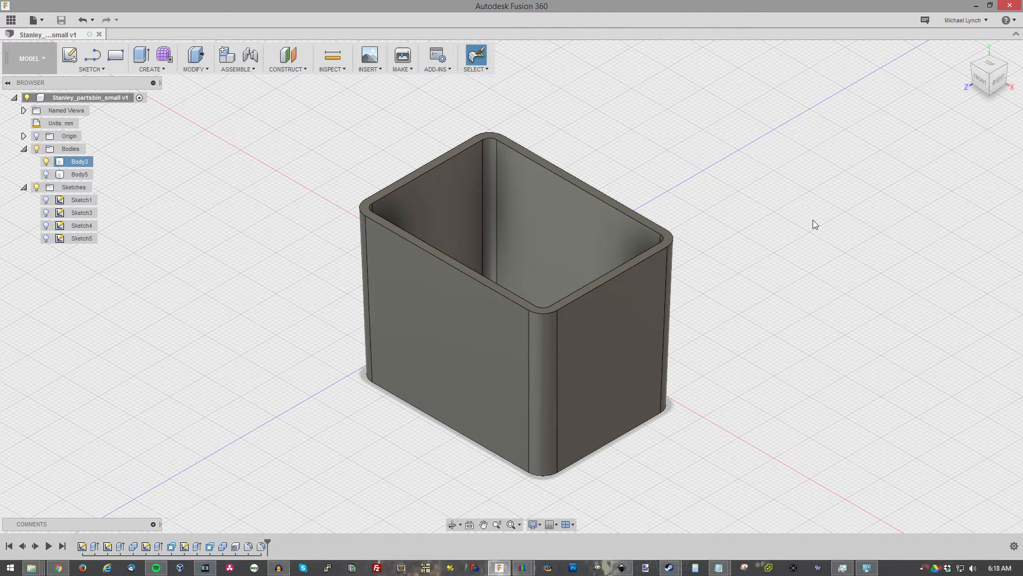
mouse_move(489, 206)
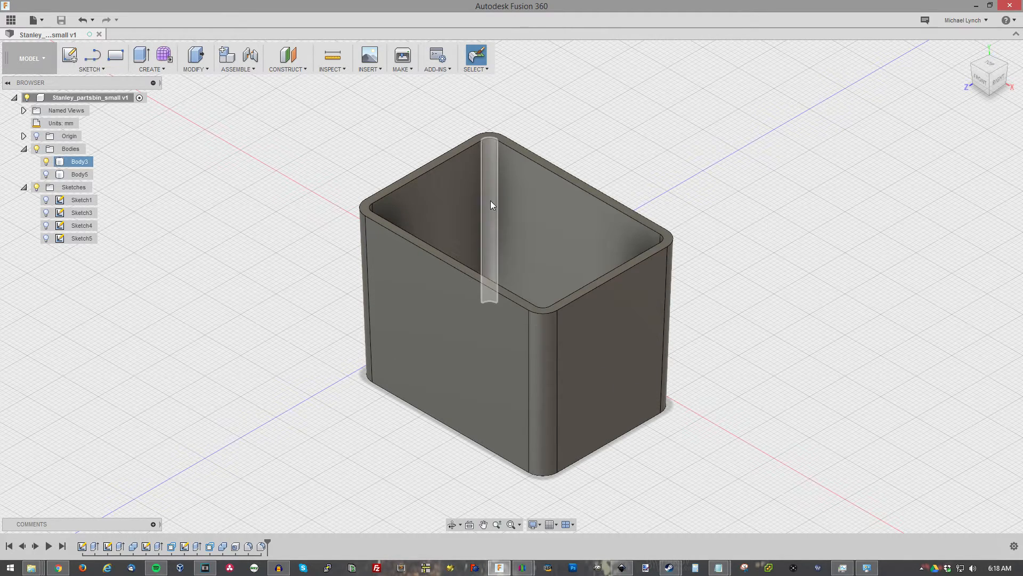
mouse_move(751, 206)
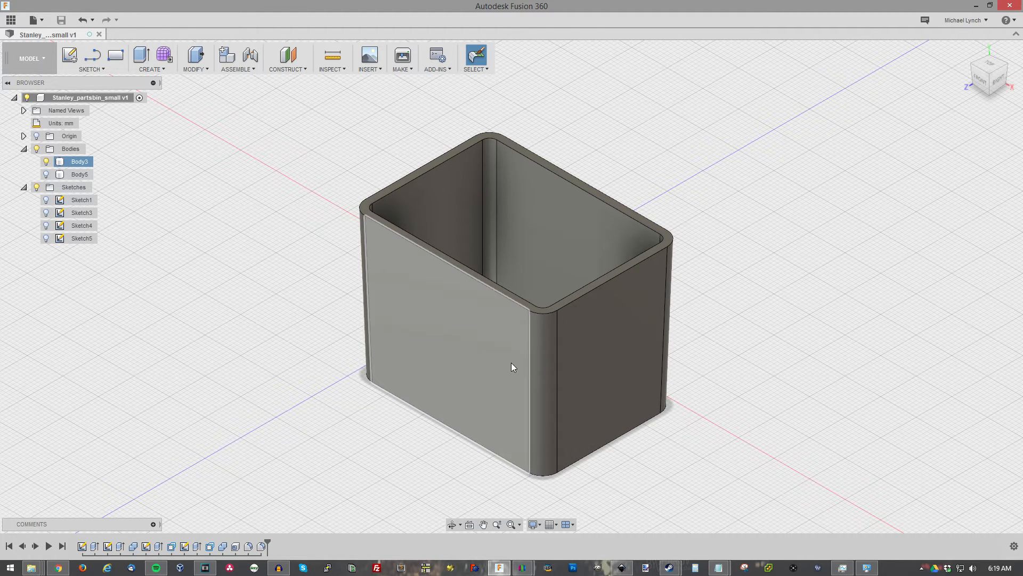
mouse_move(422, 306)
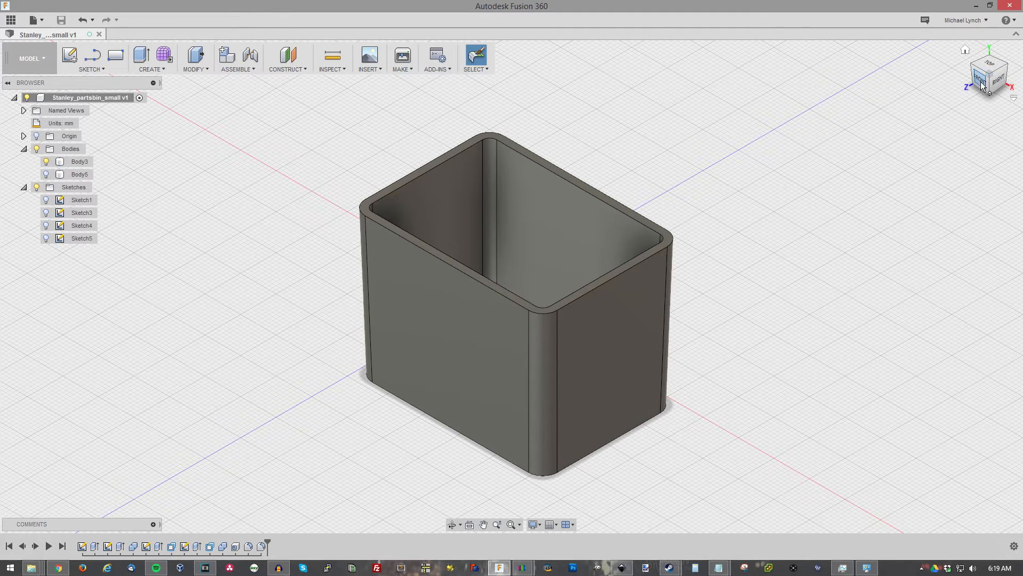
Switch to the Top view to see the finished bin from directly above.
left_click(989, 78)
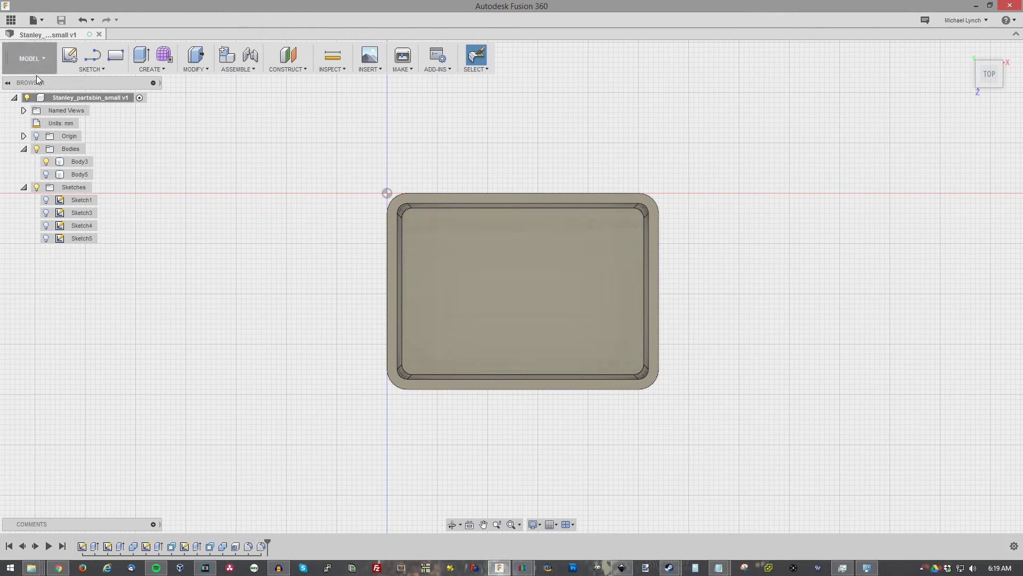
Start a new empty design from the File menu.
left_click(34, 20)
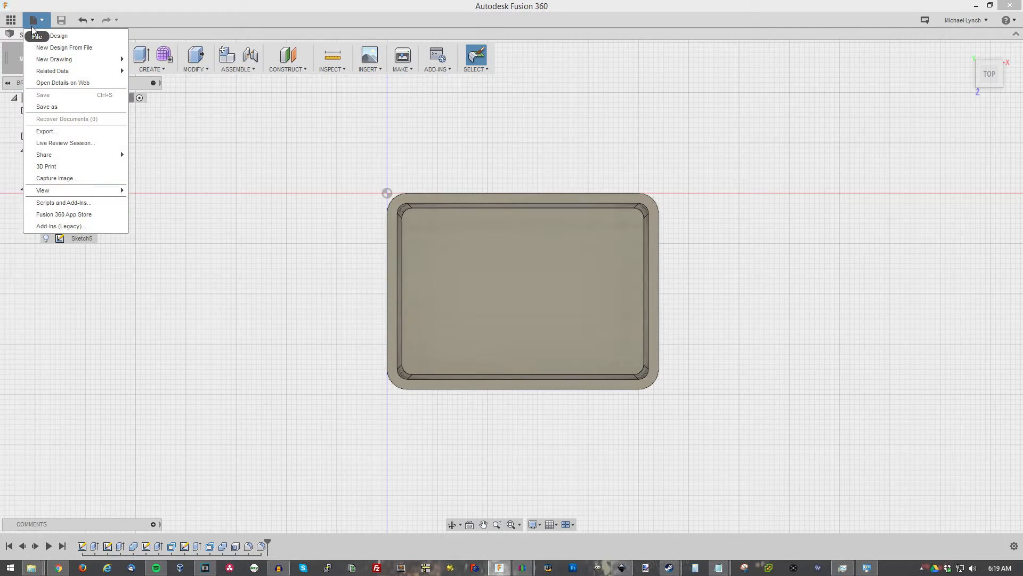
left_click(64, 47)
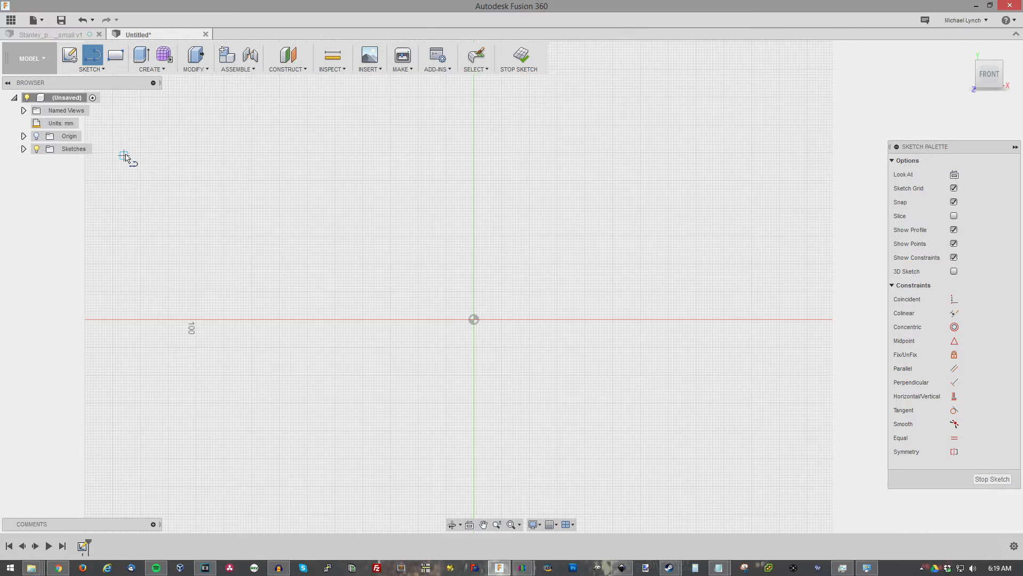
mouse_move(476, 194)
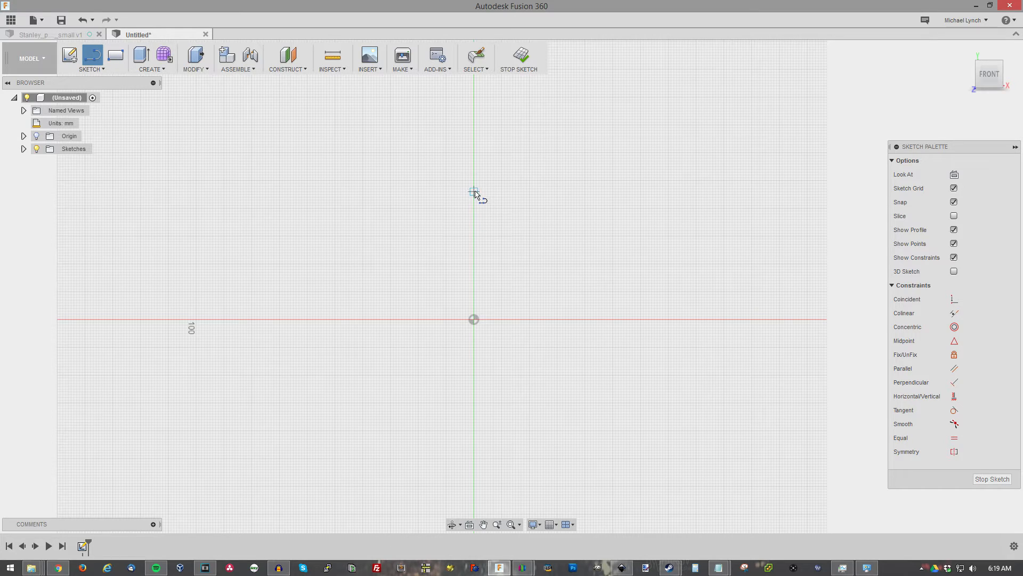
mouse_move(476, 194)
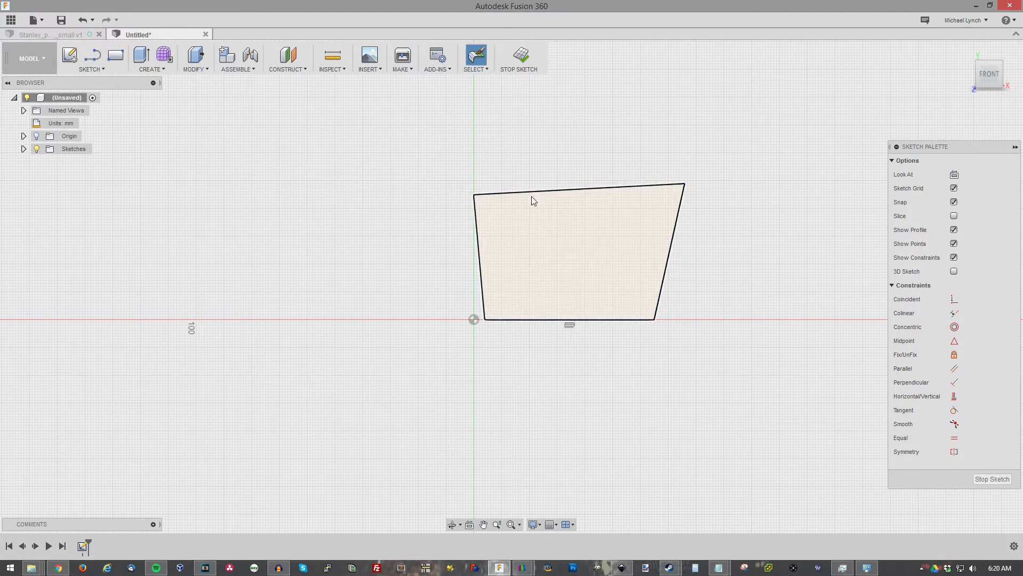
Constrain top and bottom edges parallel and dimension them 54 mm and 52 mm with 1 mm inset.
left_click(569, 317)
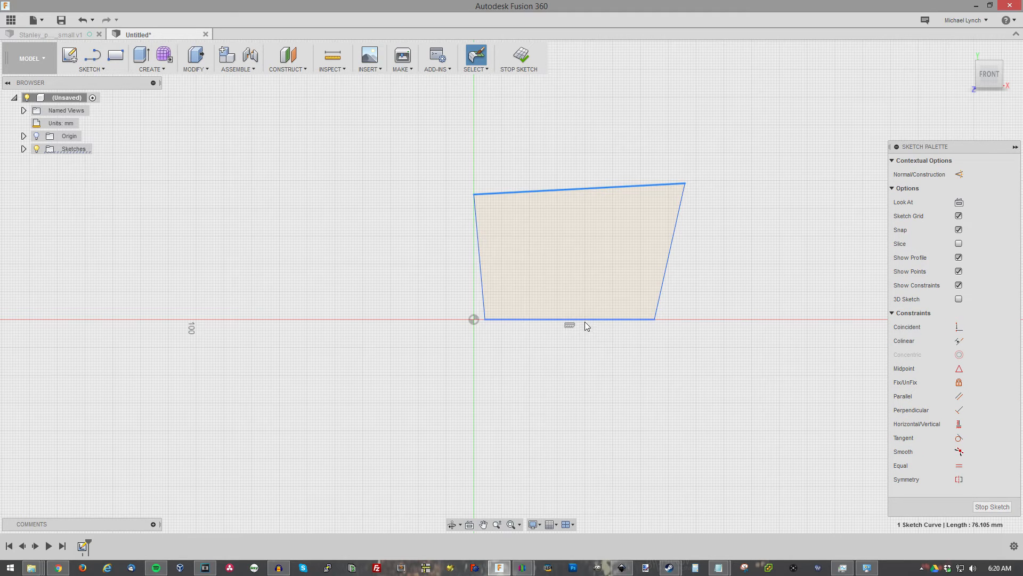
left_click(568, 319)
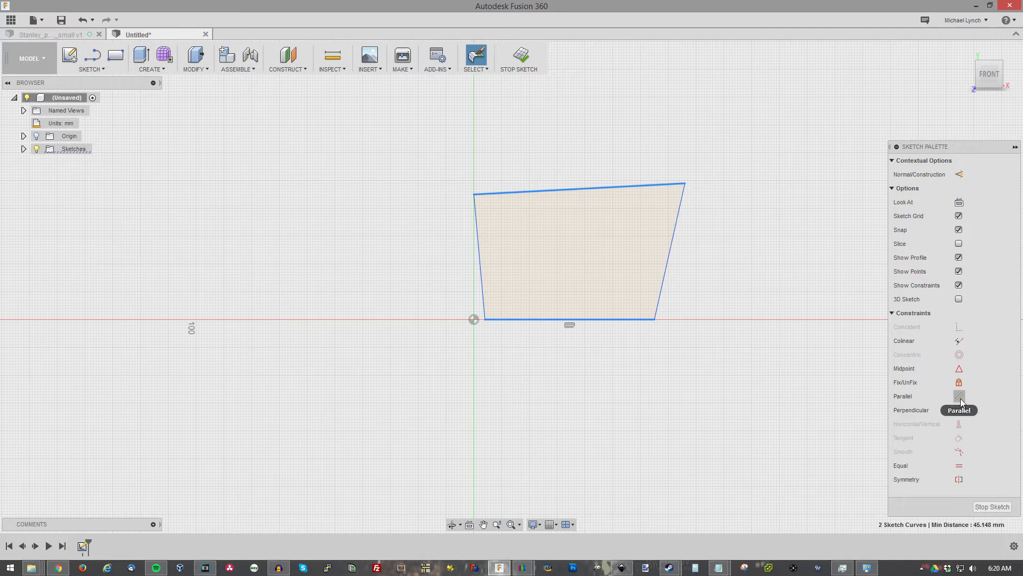
left_click(959, 396)
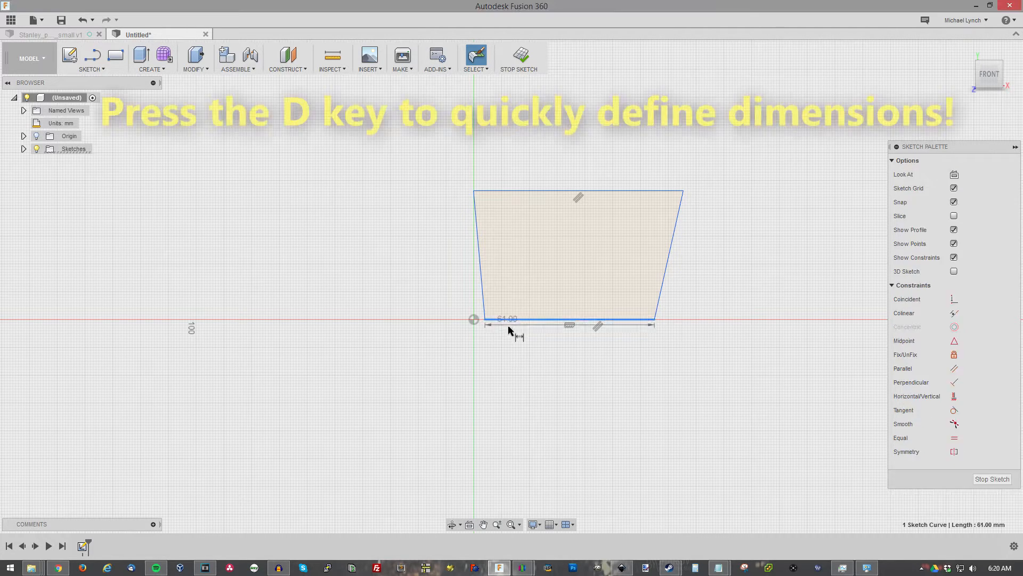
key("d")
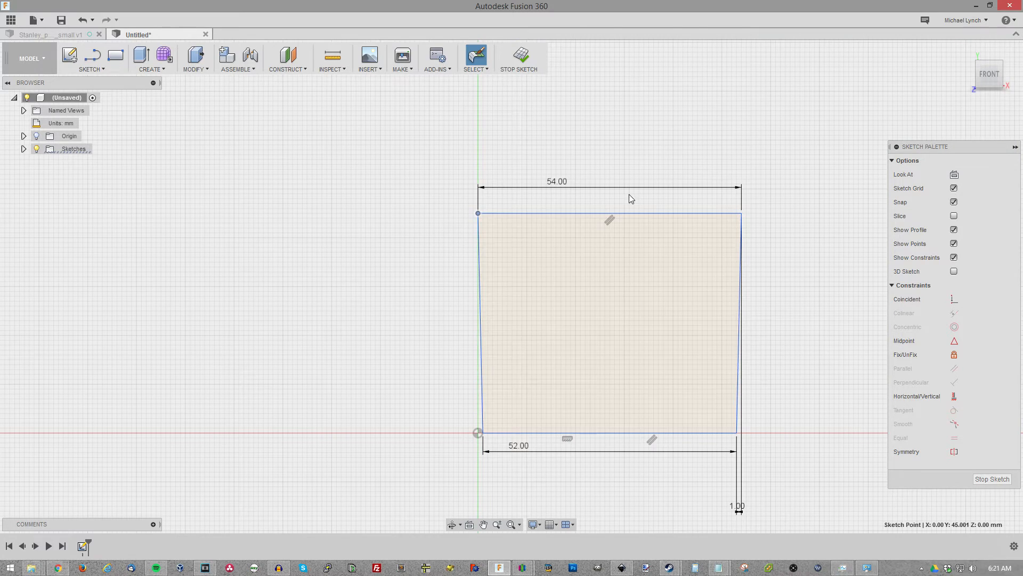
left_click(518, 58)
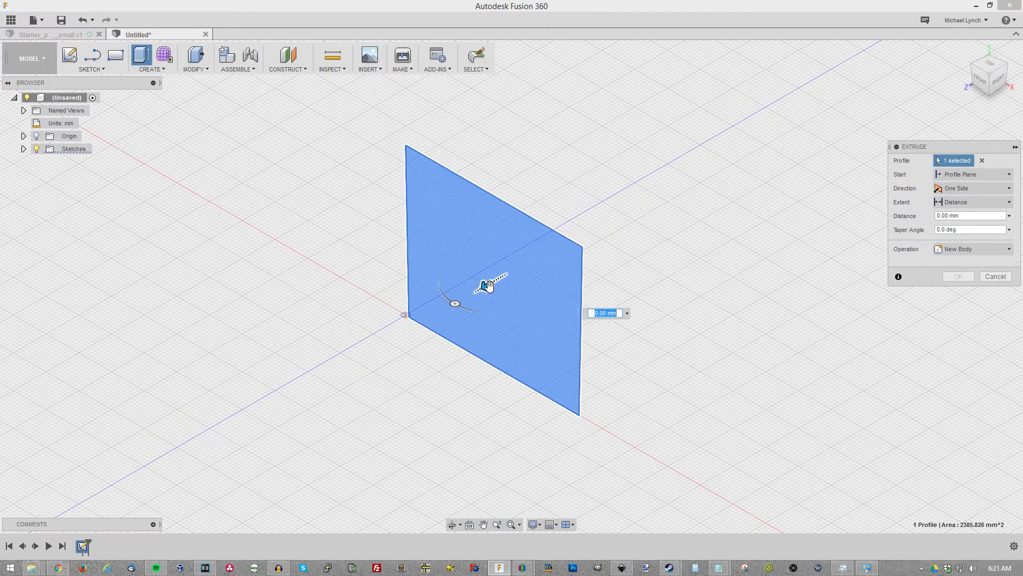
Cancel the extrude, reopen Sketch1 to add a 40.50 mm height dimension, and finish the sketch.
left_click(994, 276)
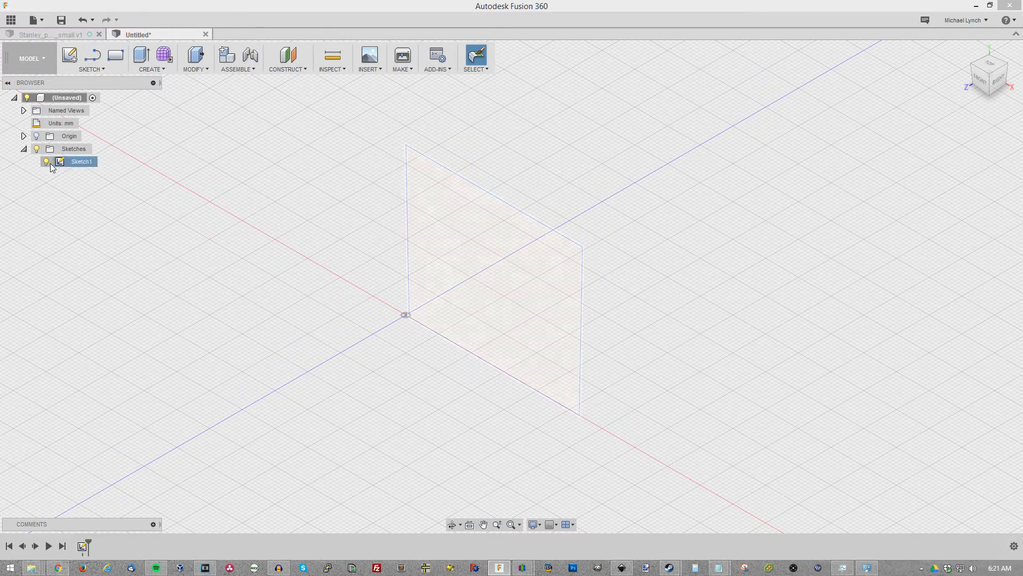
double_click(81, 161)
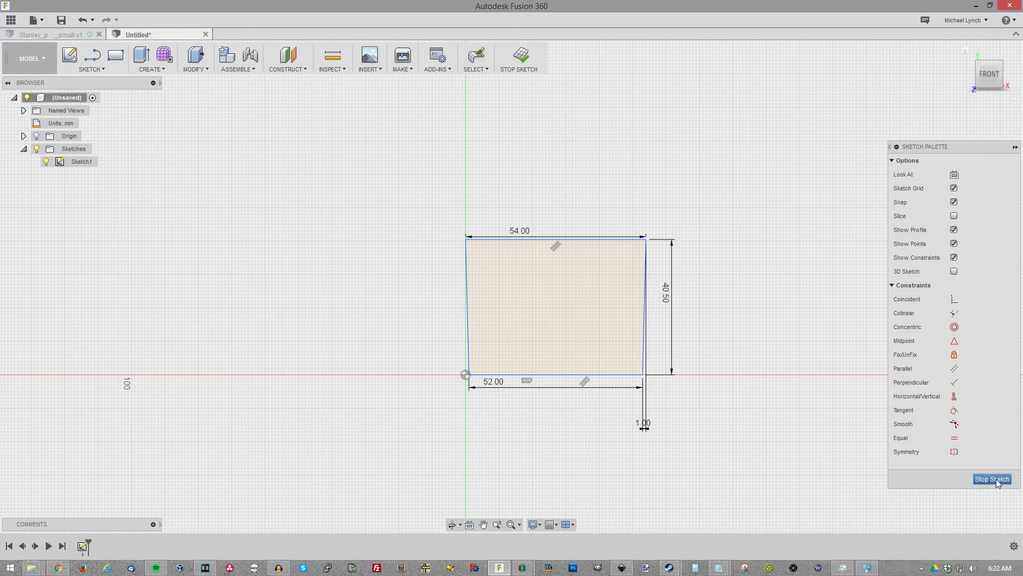
left_click(991, 479)
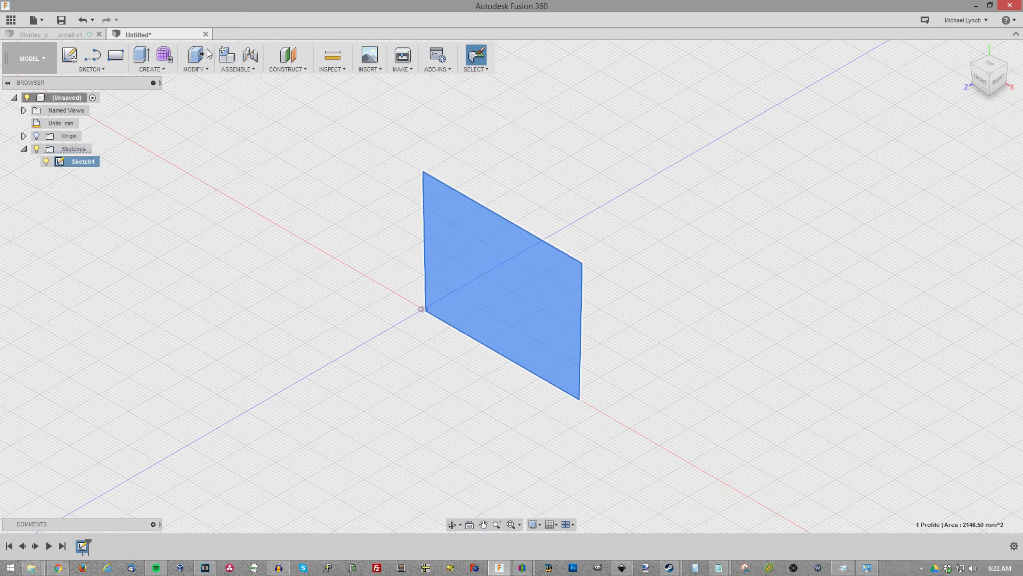
Extrude the front wall profile into a solid block by dragging the distance arrow.
left_click(140, 56)
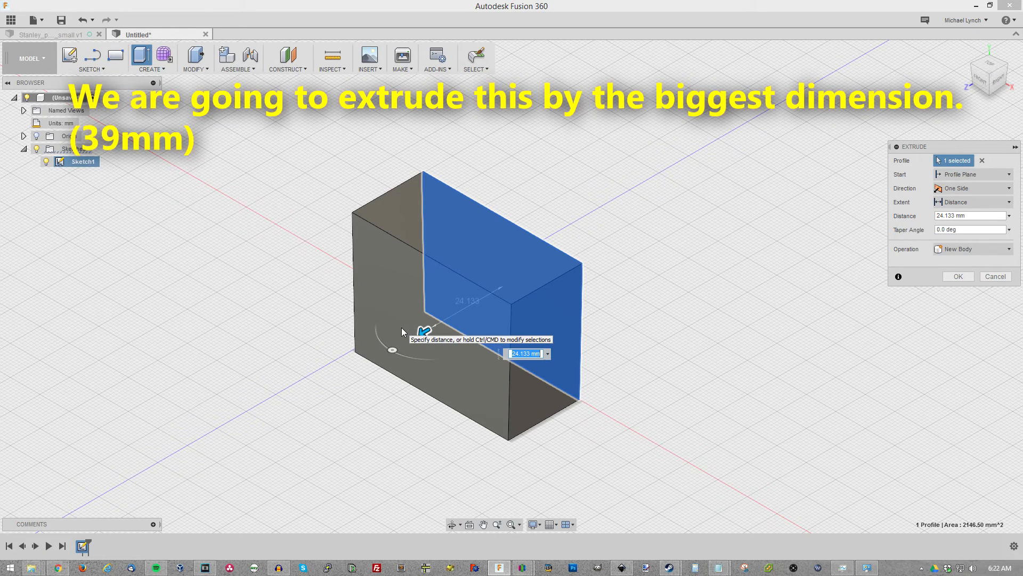
left_click_drag(424, 326, 415, 336)
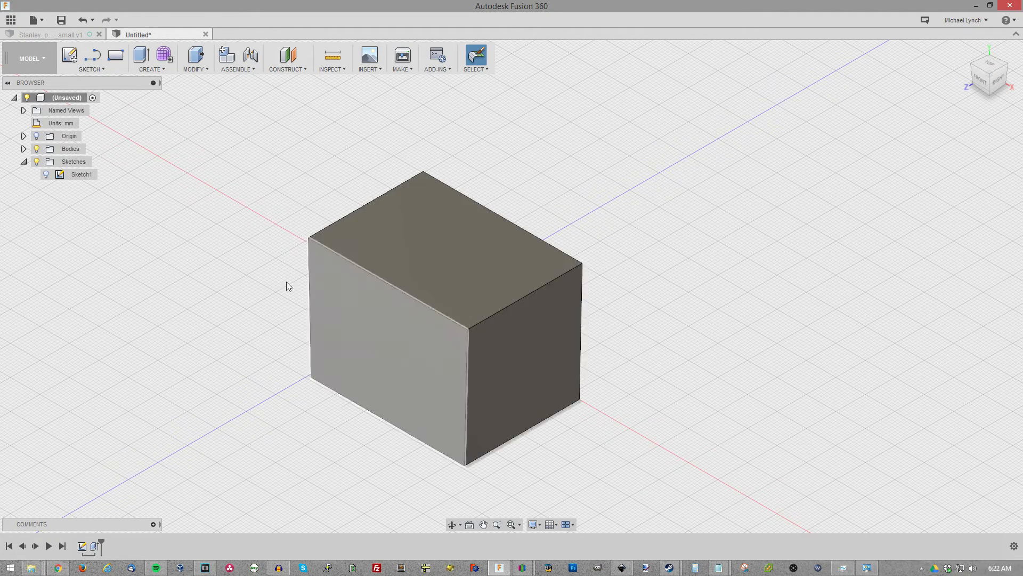
mouse_move(529, 339)
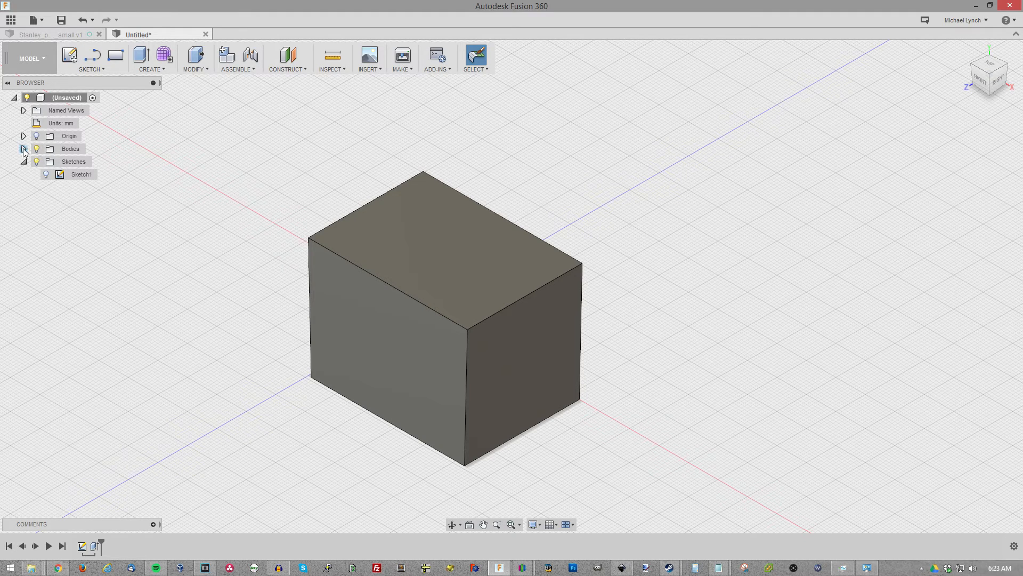
Hide Body1 and dimension the side profile's top edge to 39 mm.
left_click(23, 148)
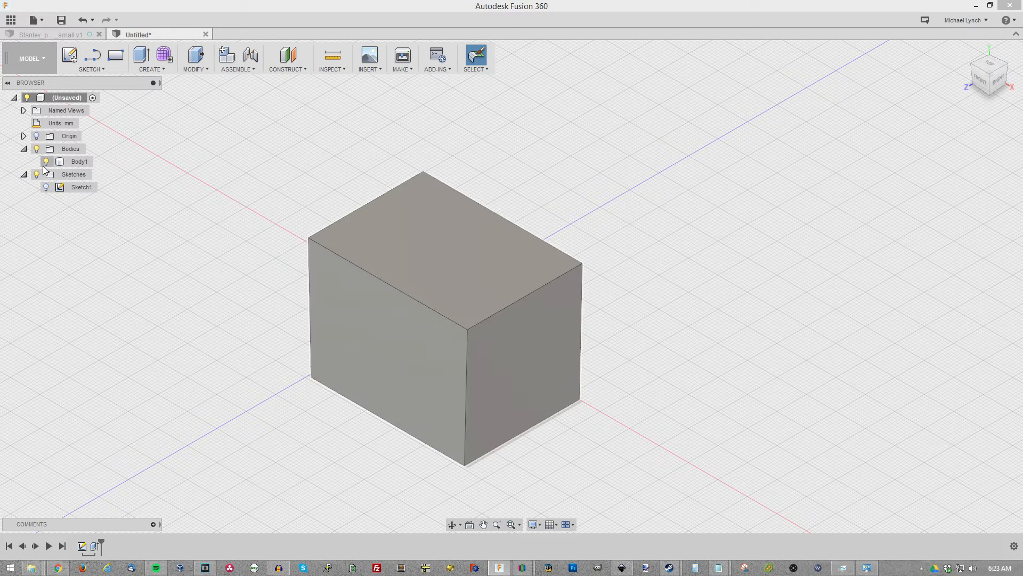
left_click(46, 160)
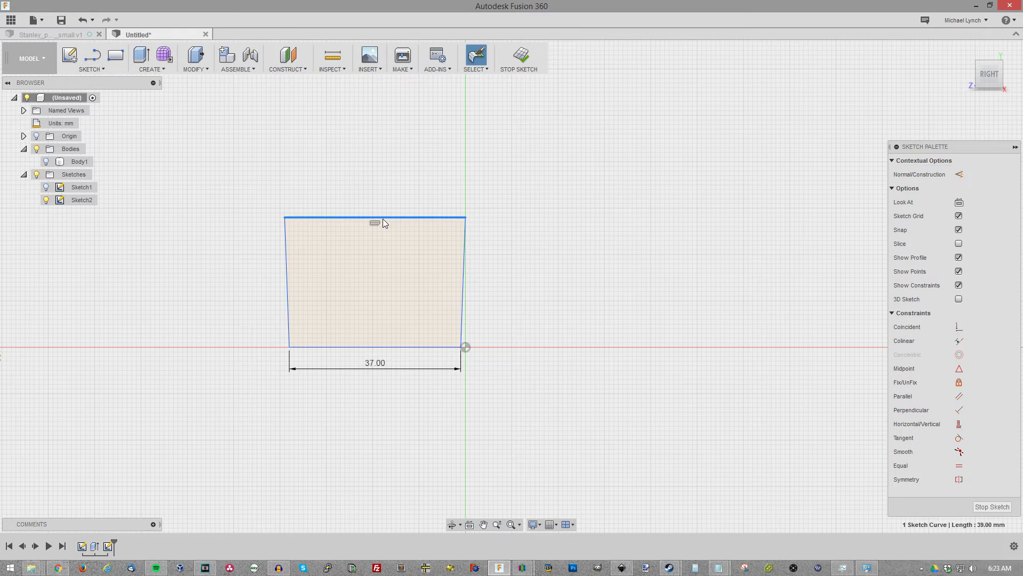
double_click(375, 208)
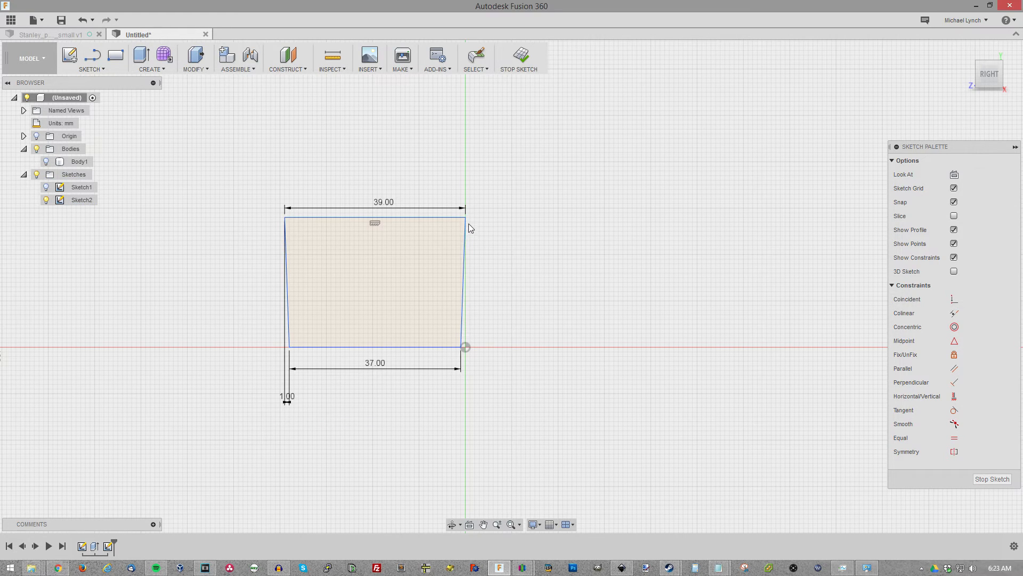
Dimension the side profile's height as 40.50 mm, make top and bottom parallel, and finish the sketch.
left_click(465, 346)
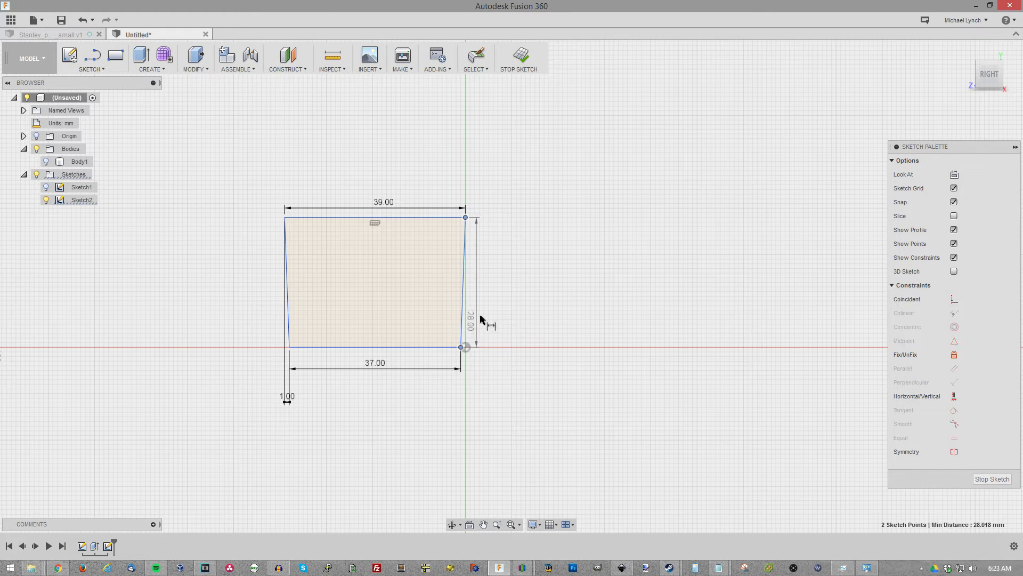
double_click(469, 319)
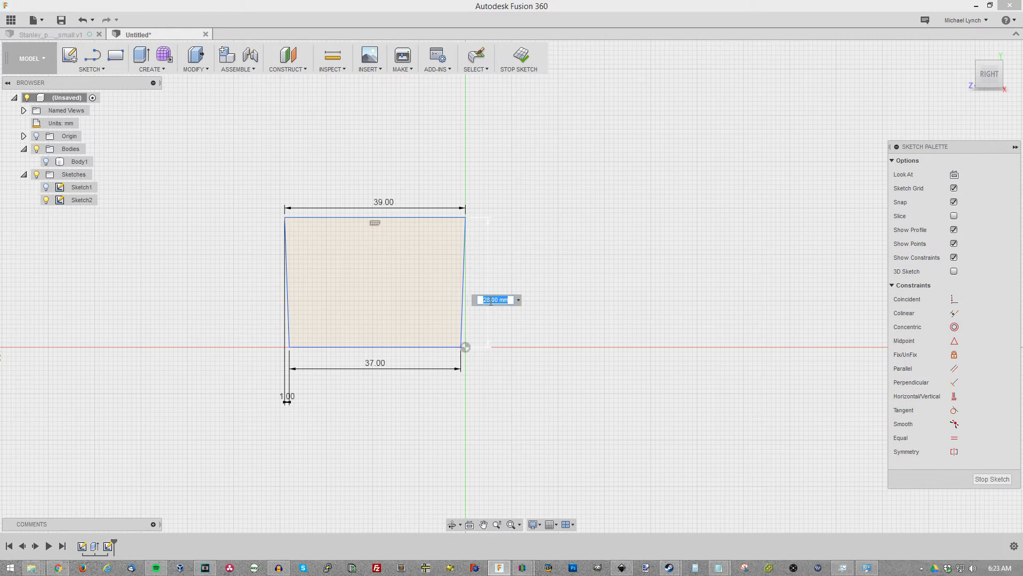
type("40.")
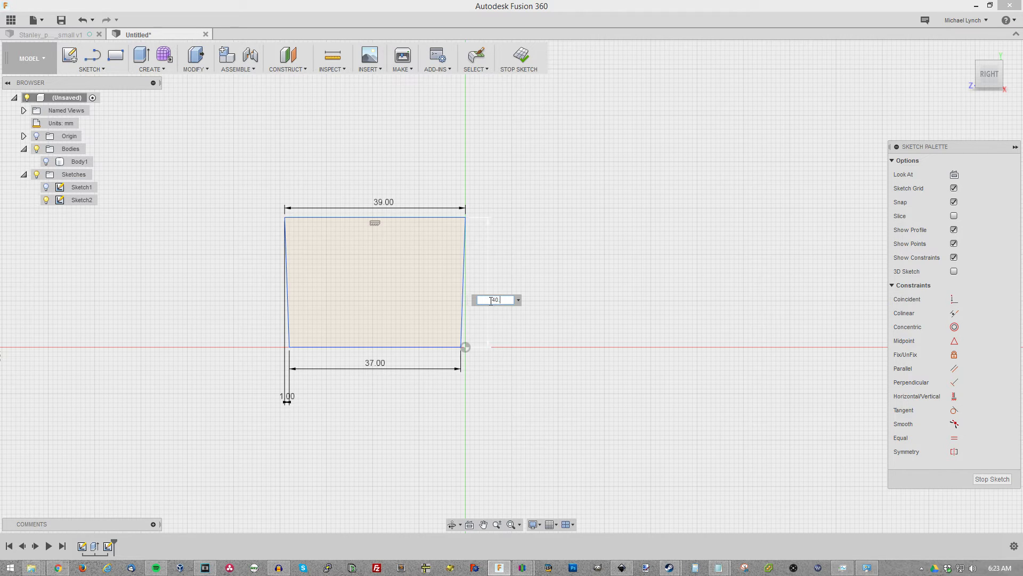
type("40.50")
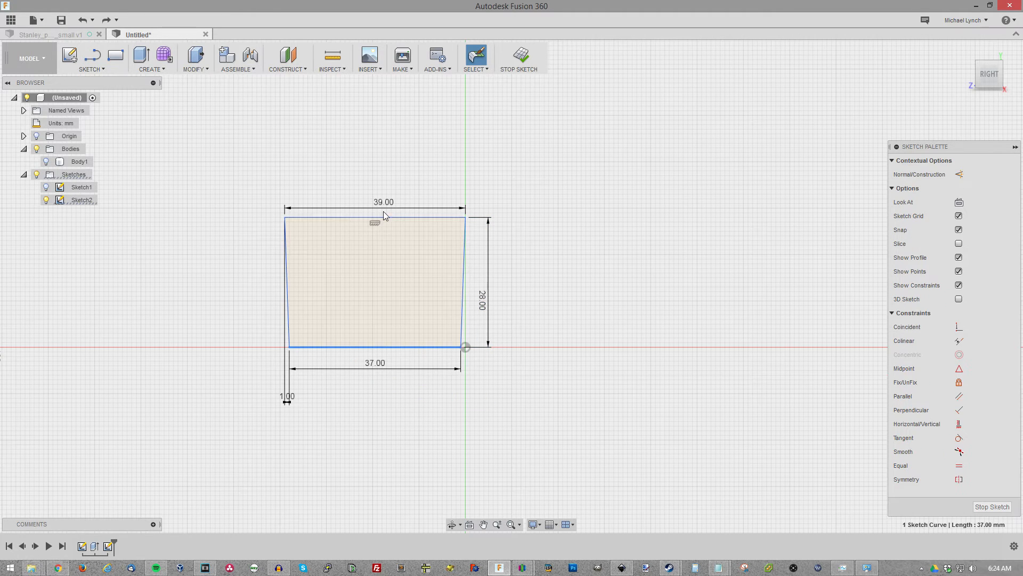
left_click(954, 395)
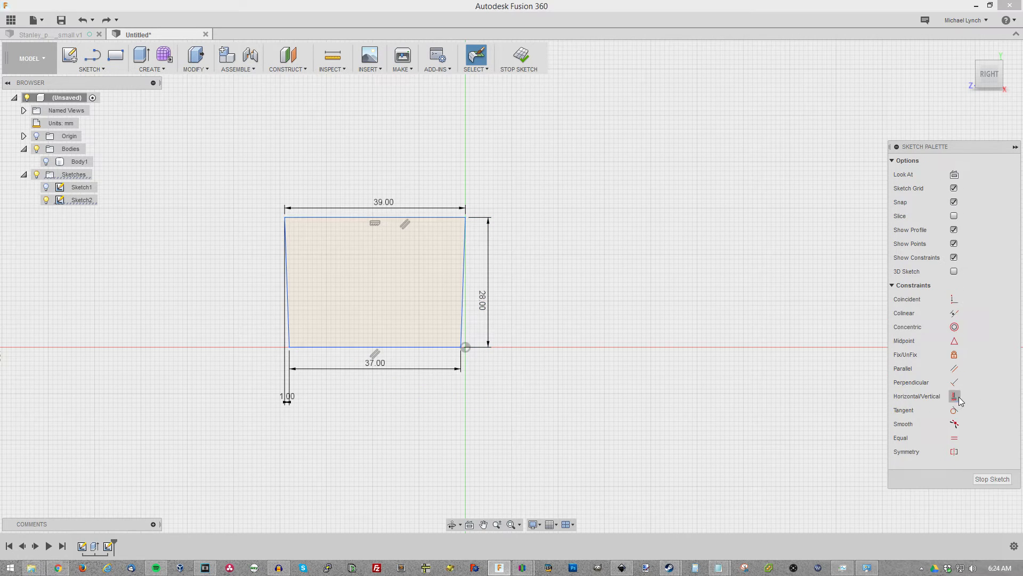
left_click(488, 307)
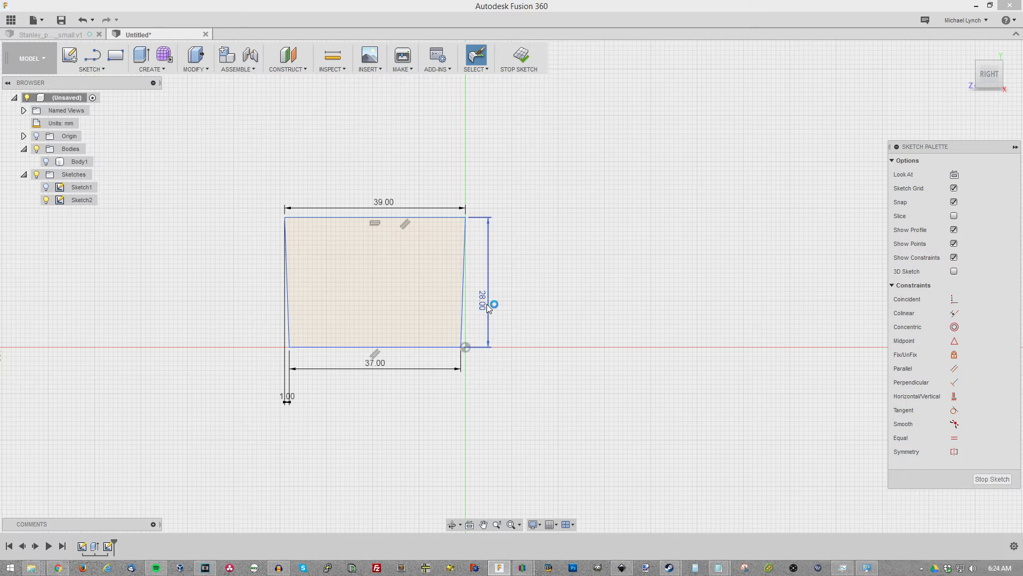
double_click(482, 295)
type("40.5")
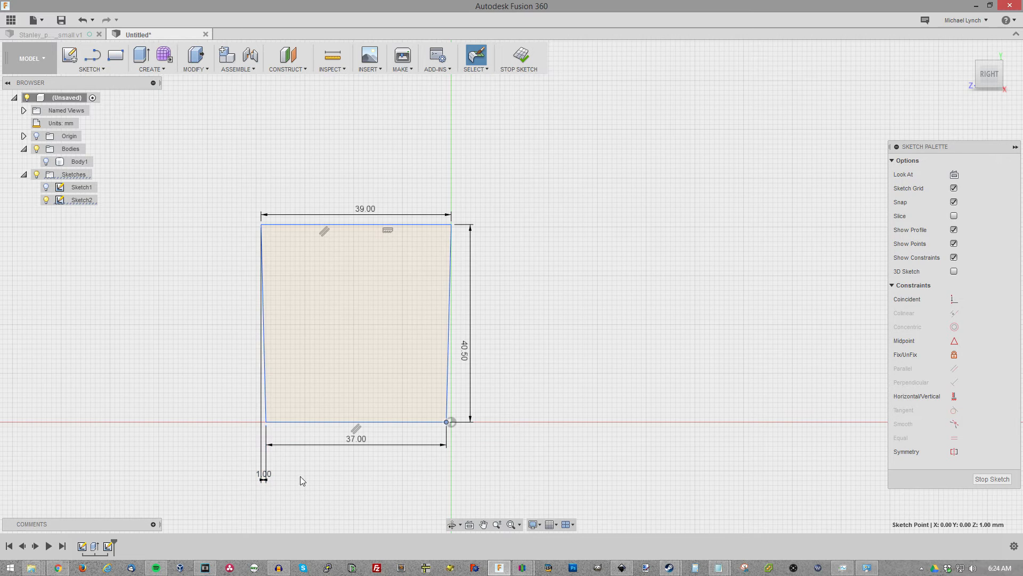
mouse_move(461, 442)
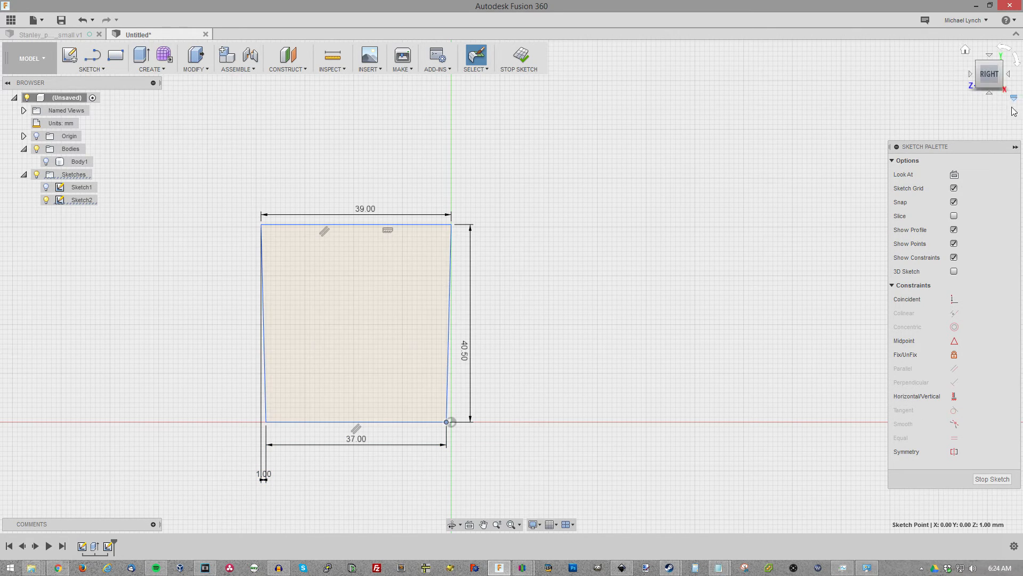
left_click(518, 57)
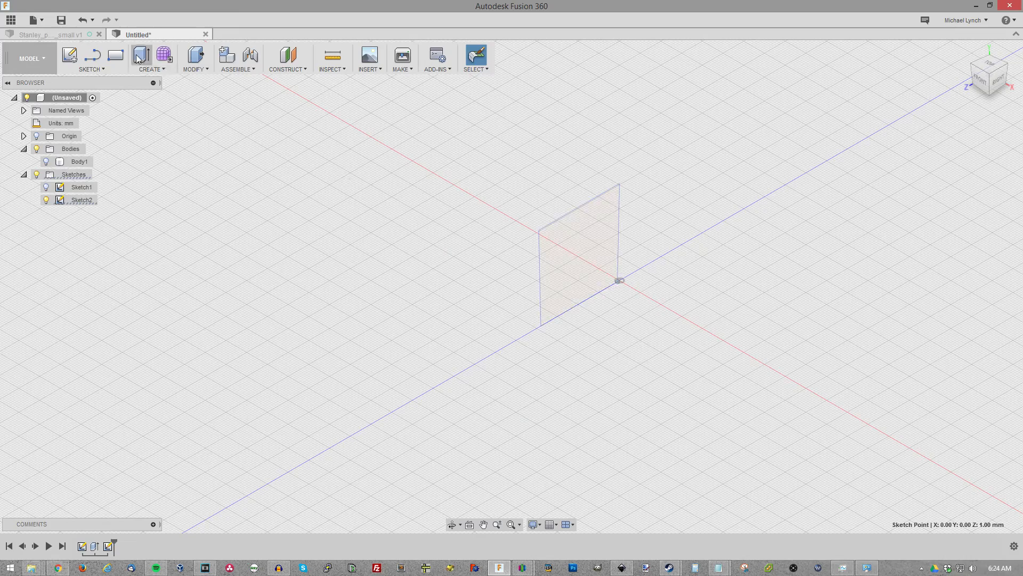
Extrude Sketch2's profile as a new solid body overlapping the first.
left_click(141, 56)
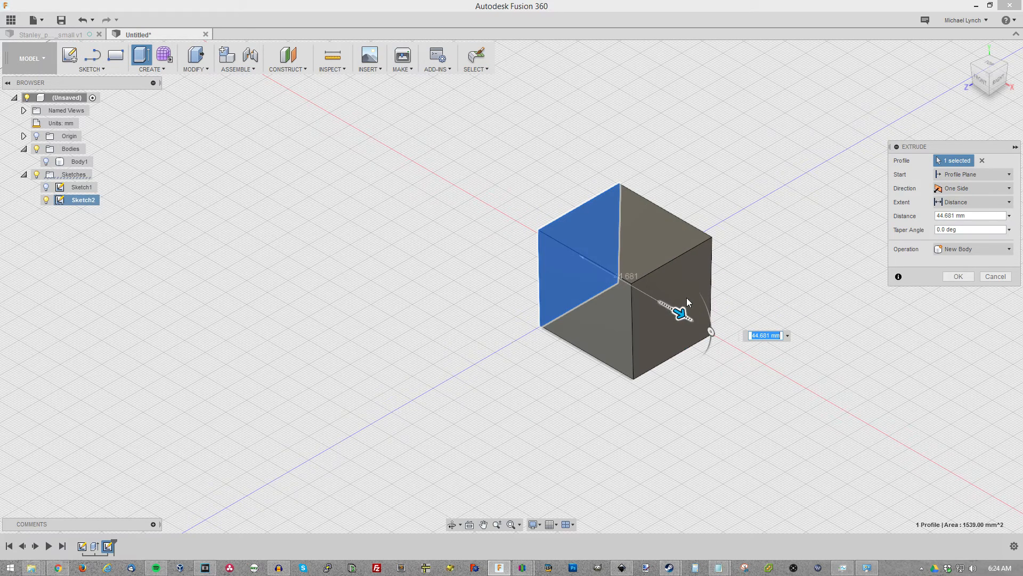
mouse_move(680, 307)
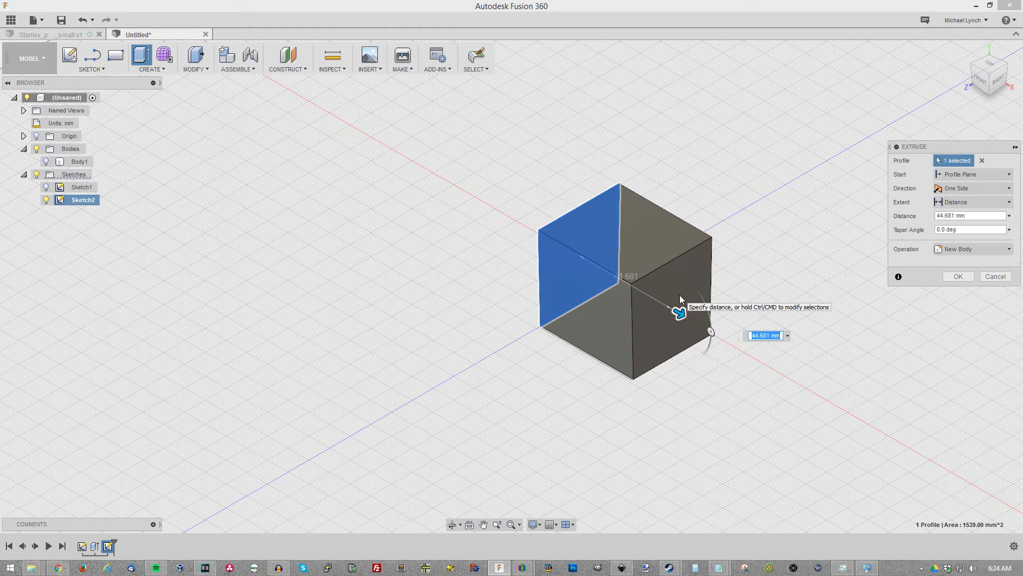
left_click(957, 276)
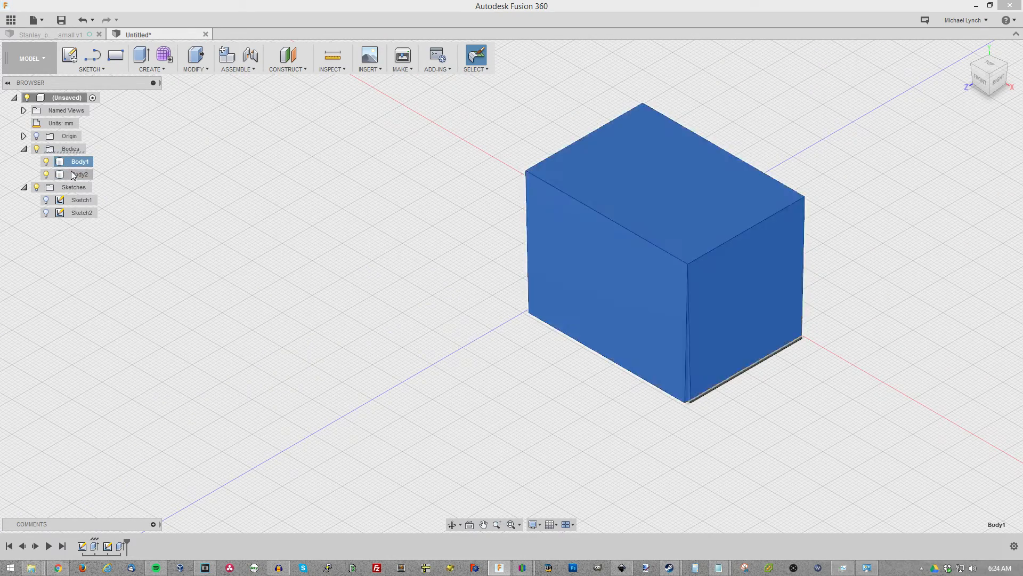
Combine Body1 and Body2 with the Intersect operation, keeping only their overlap.
left_click(80, 173)
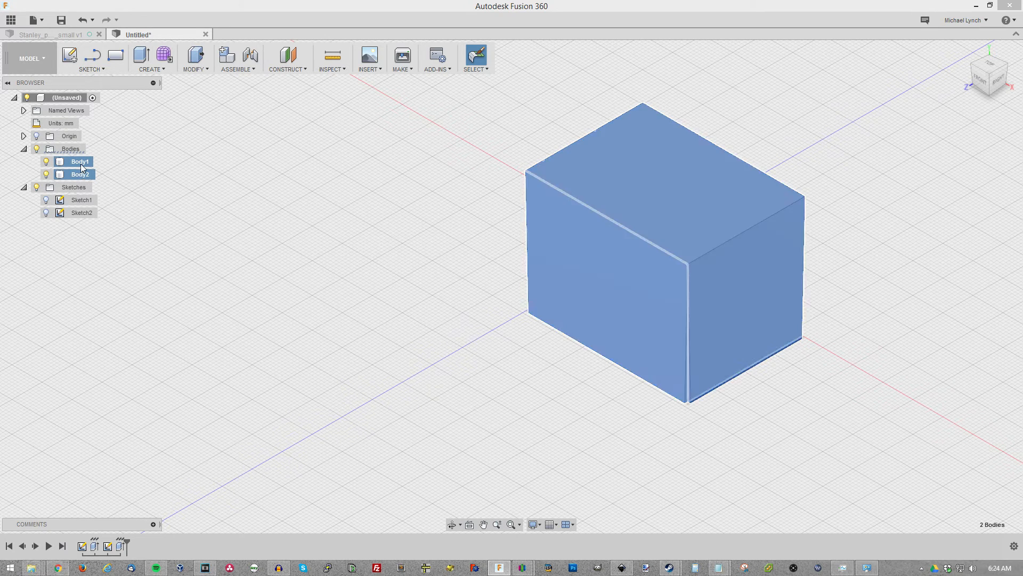
left_click(194, 58)
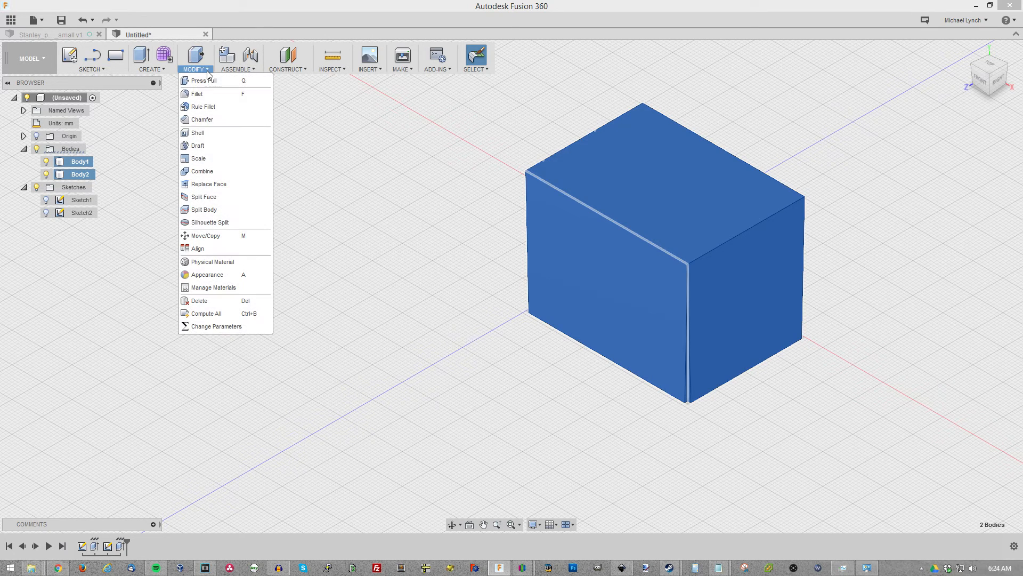
mouse_move(201, 171)
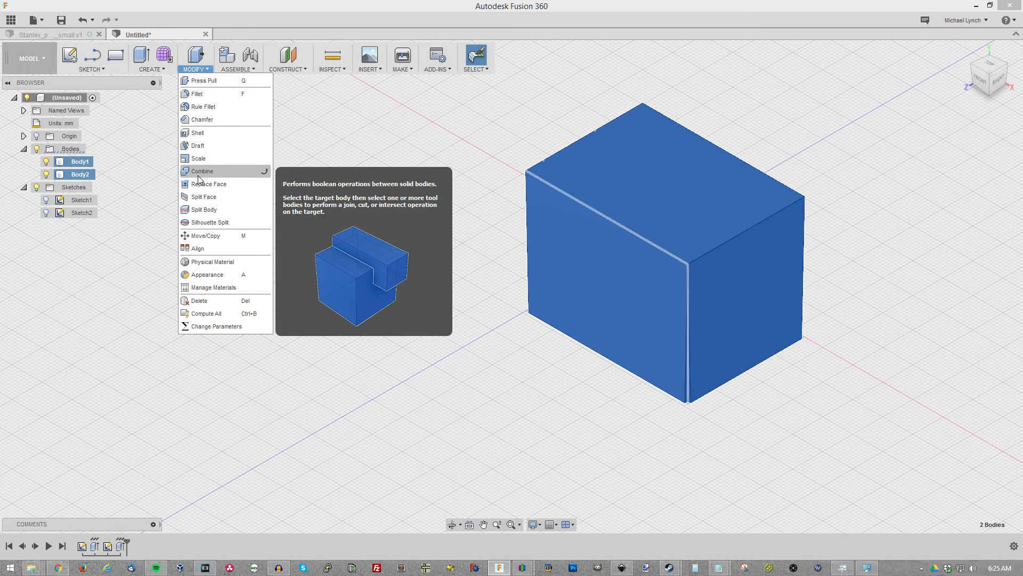
left_click(202, 171)
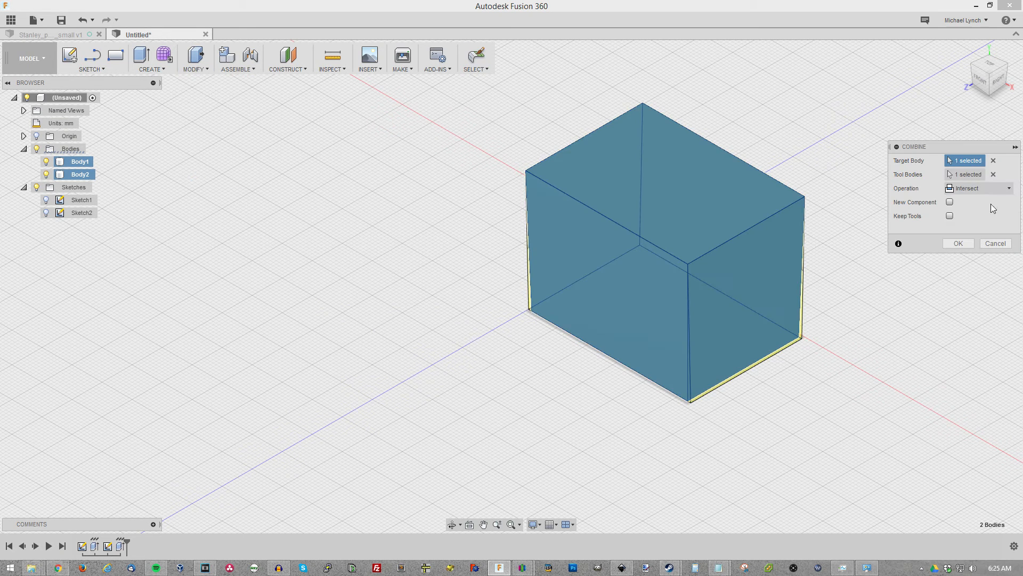
left_click(977, 188)
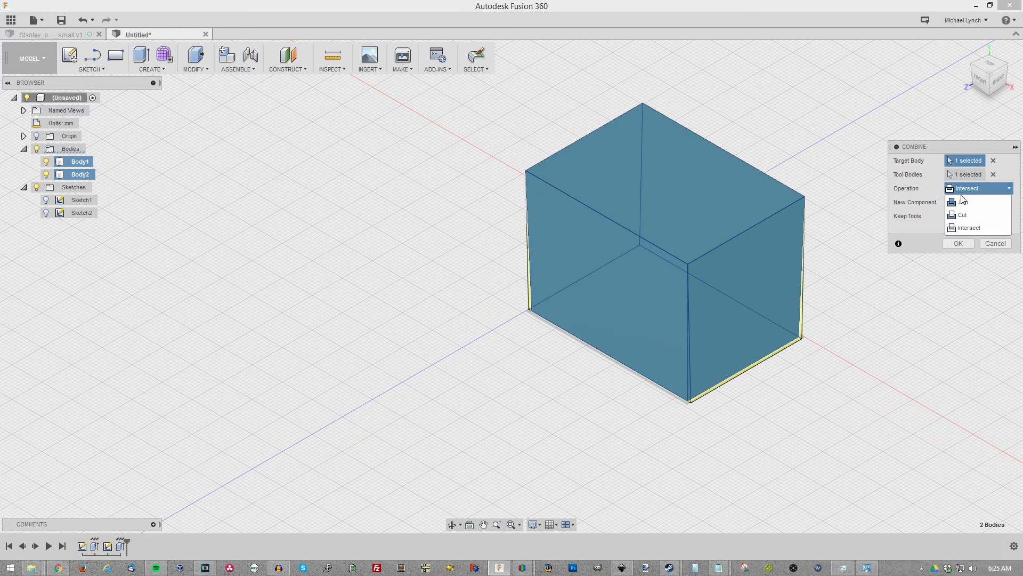
left_click(960, 202)
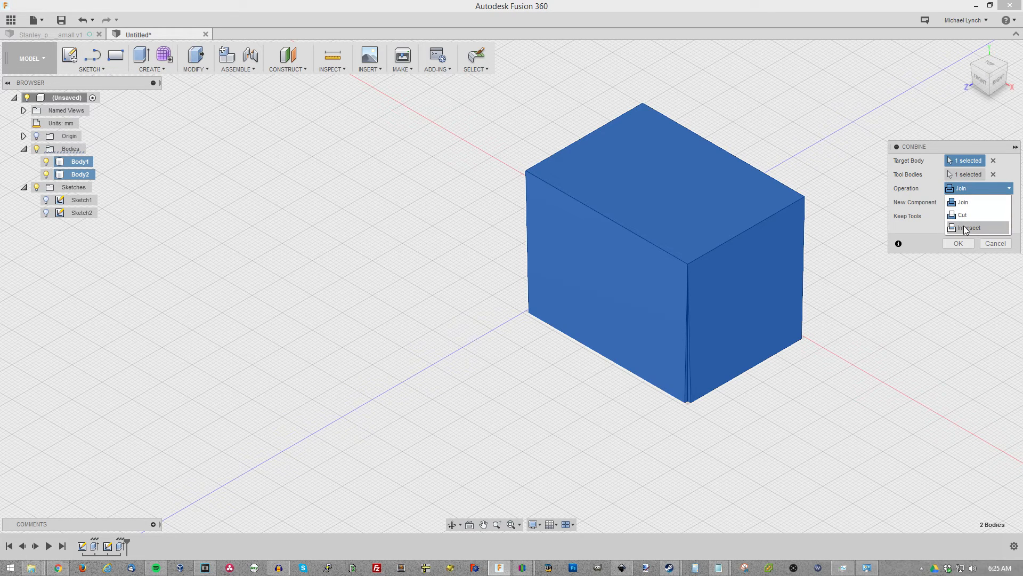
left_click(968, 227)
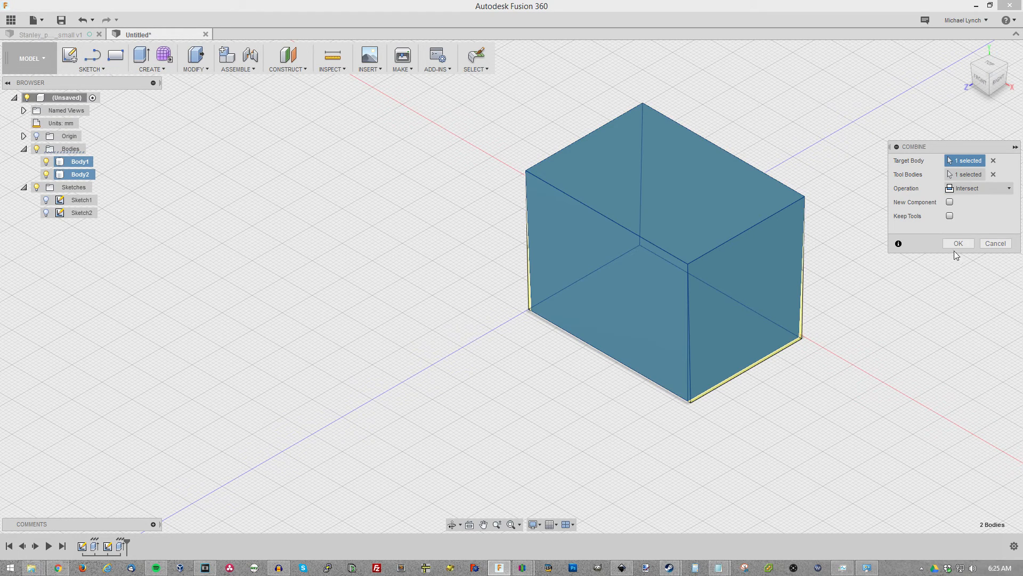
mouse_move(940, 208)
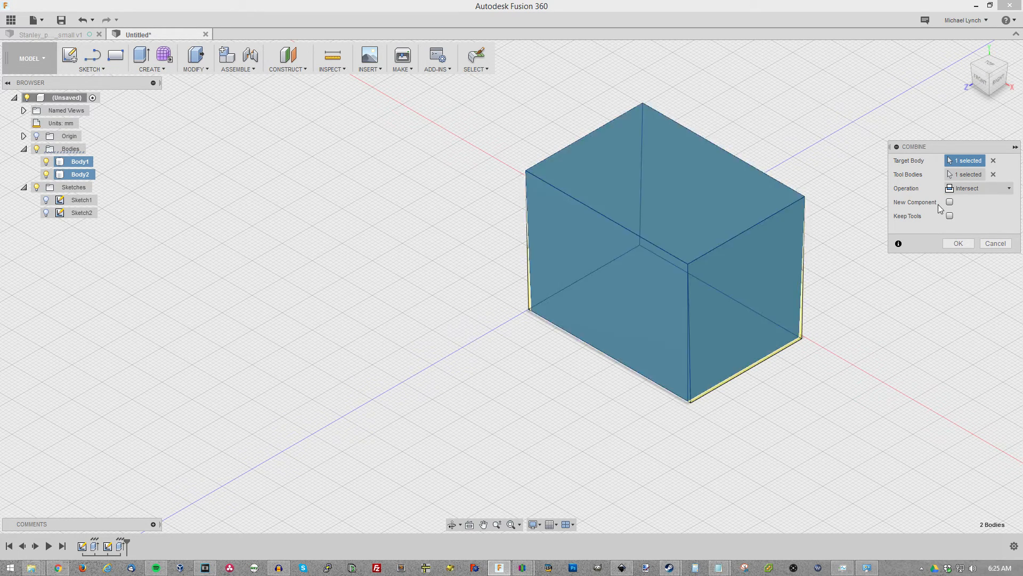
left_click(957, 243)
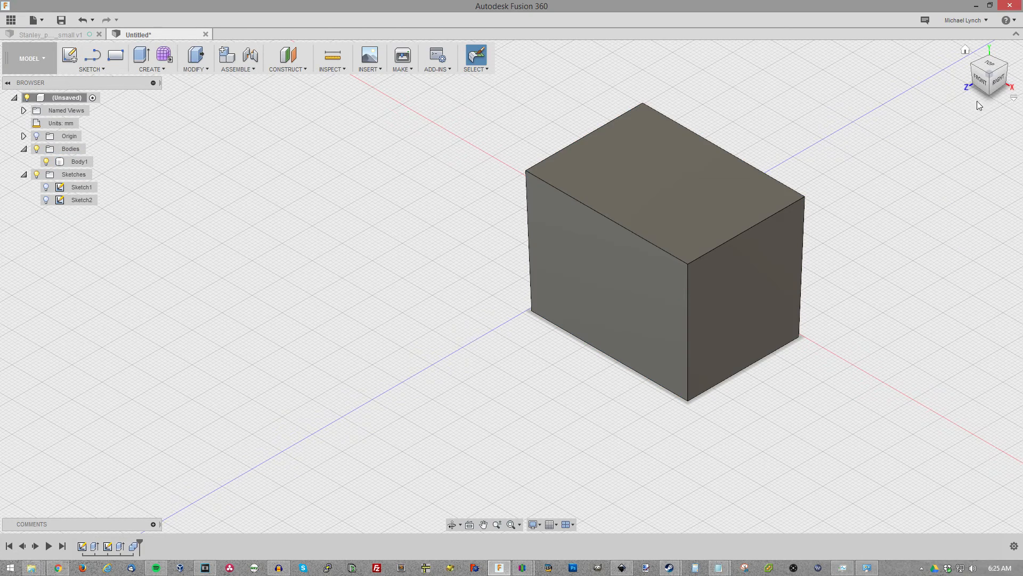
left_click(989, 73)
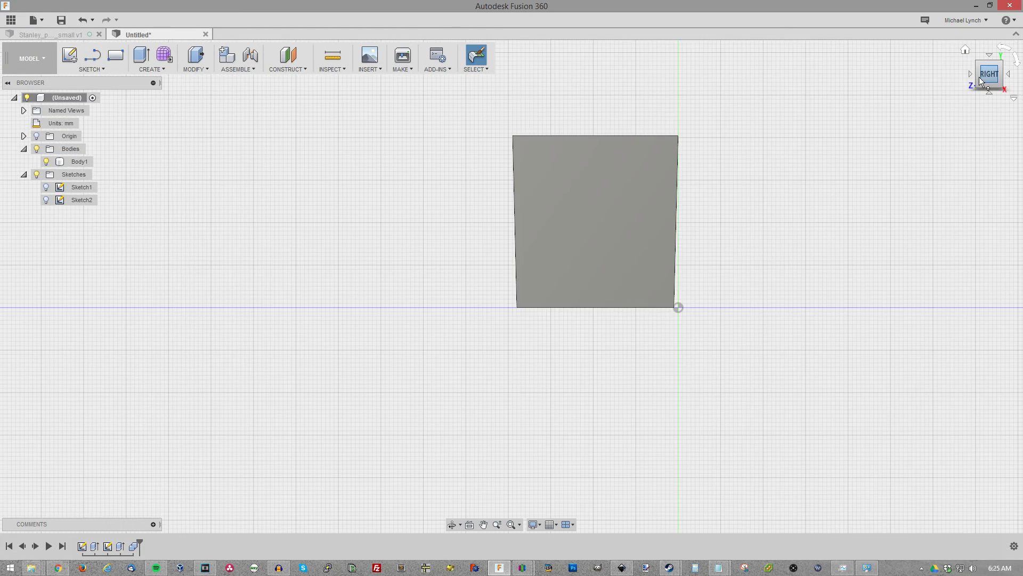
left_click(990, 73)
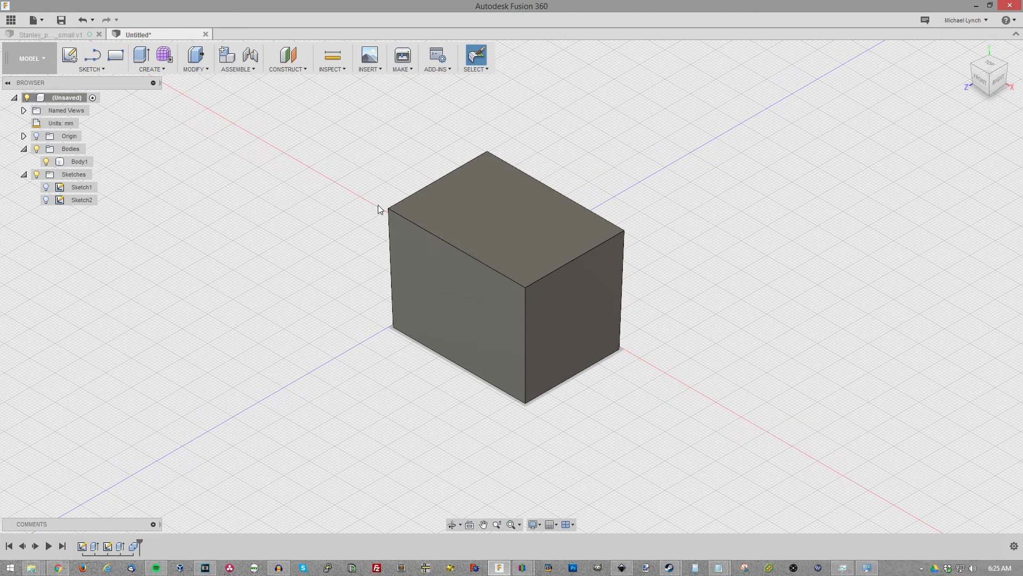
left_click(491, 219)
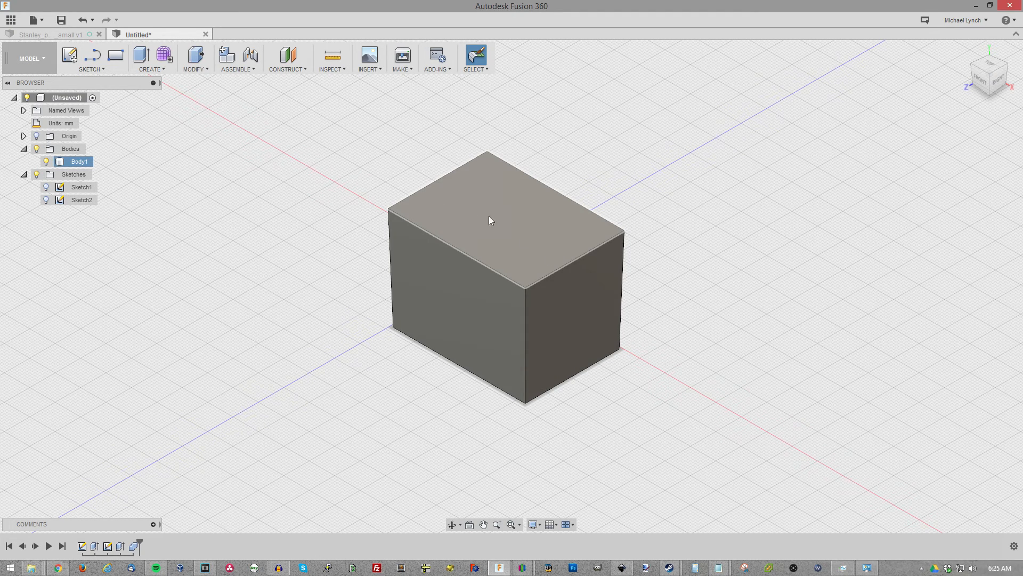
left_click(505, 215)
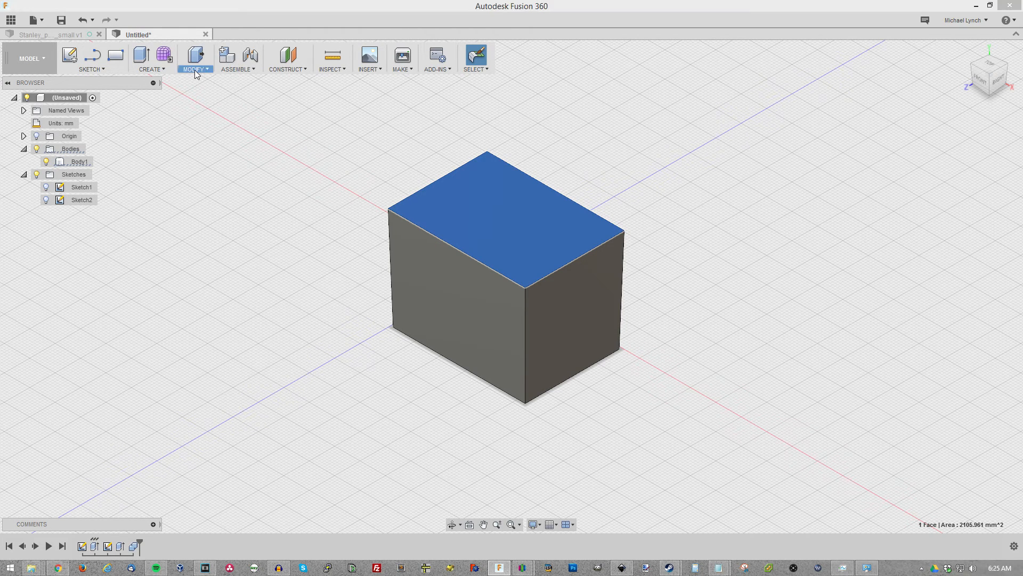
Shell the tapered box open at the top and set the inside wall thickness to 2 mm.
left_click(194, 58)
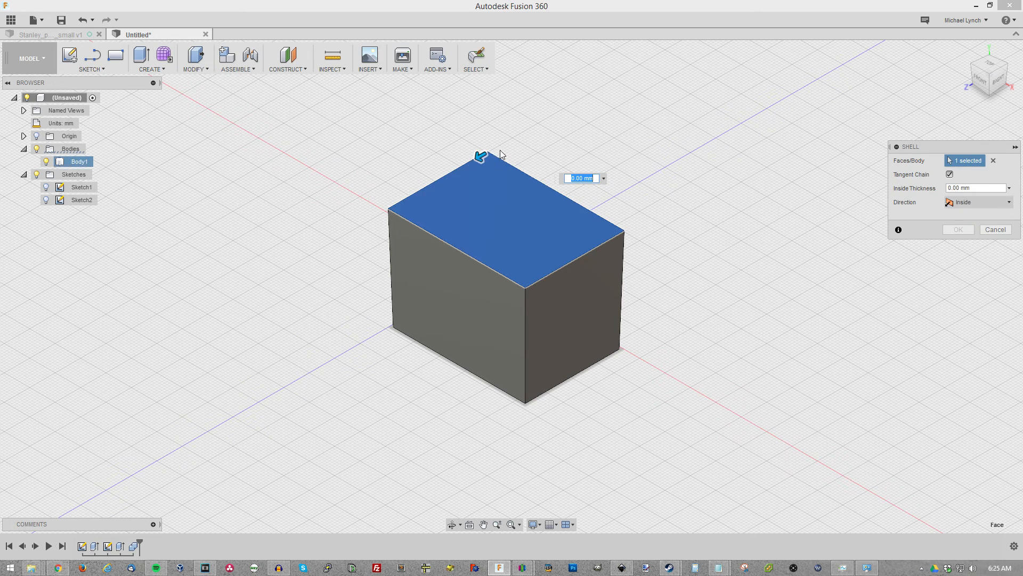
left_click_drag(479, 157, 476, 160)
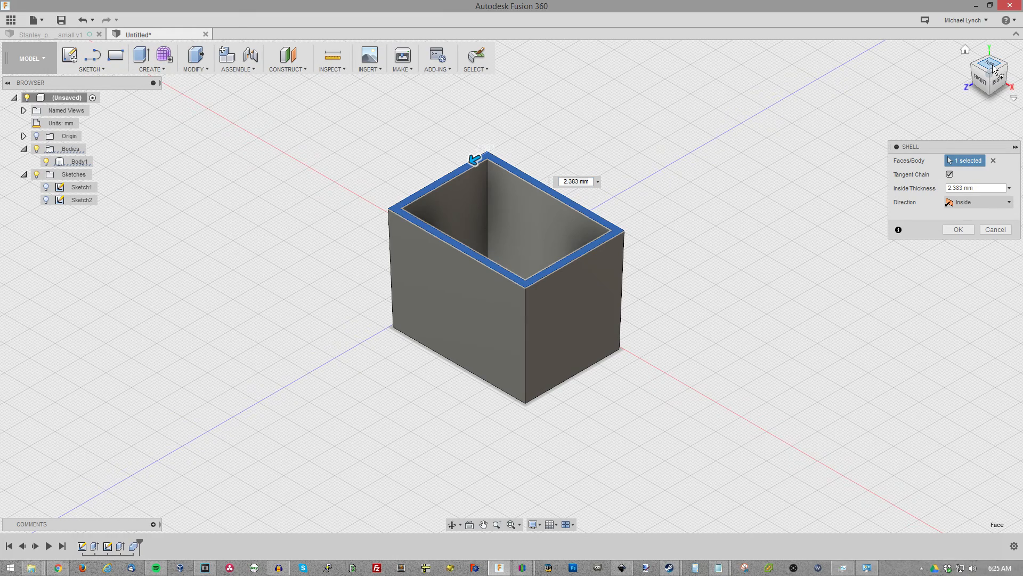
left_click(987, 72)
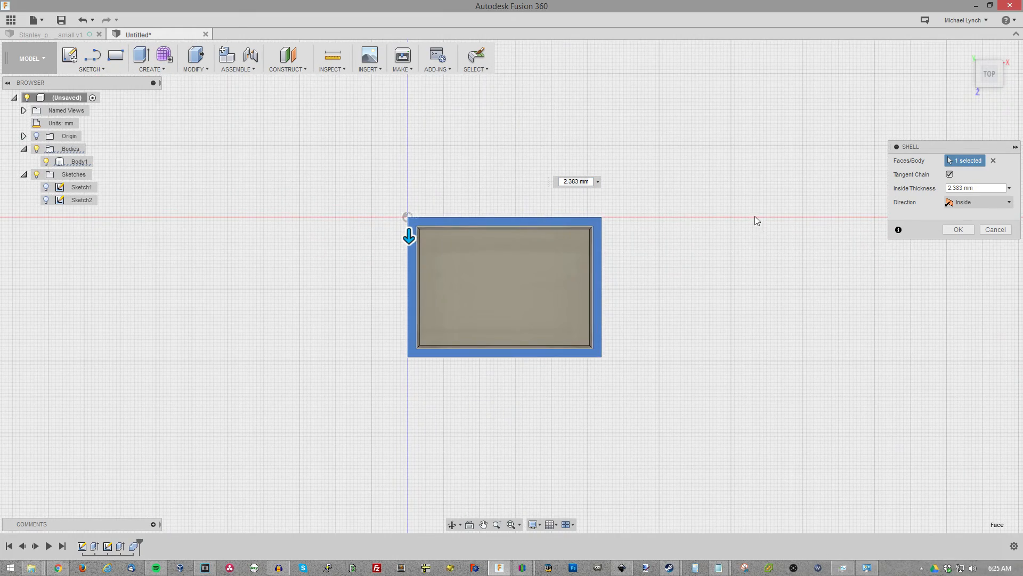
left_click(975, 188)
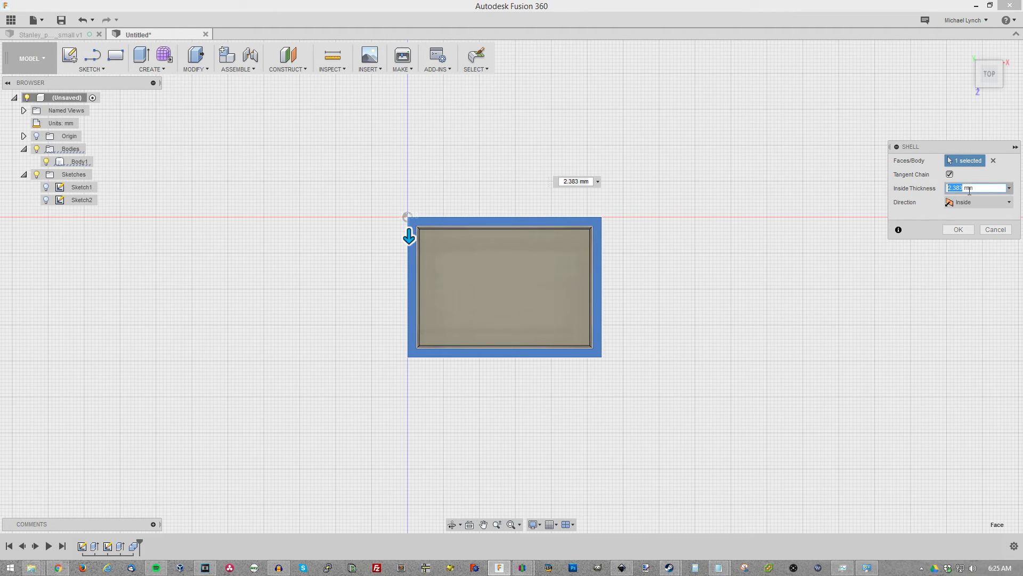
left_click(957, 230)
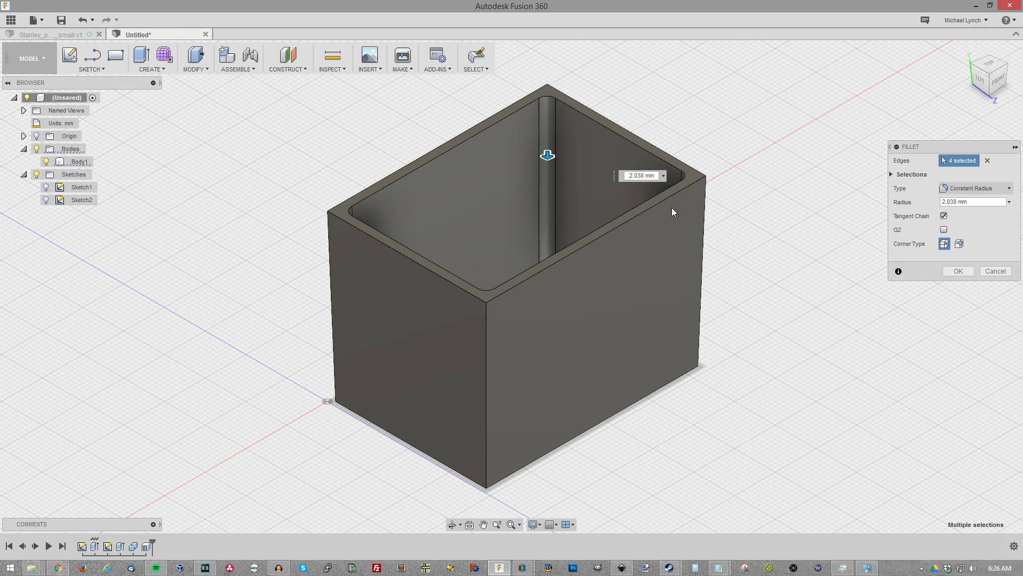
Confirm the fillet on the four inner vertical edges of the bin.
left_click(641, 174)
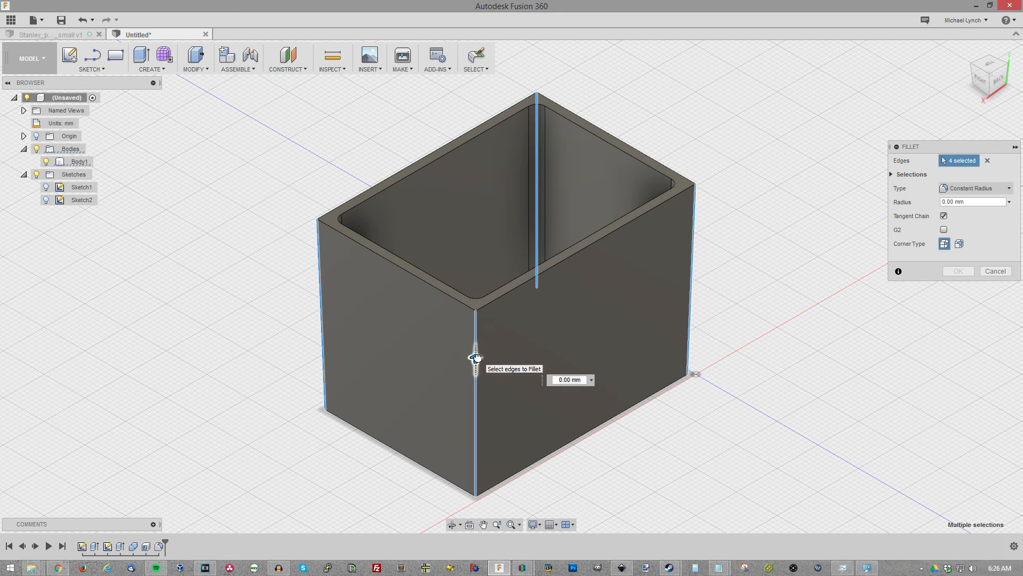
Fillet the four outer vertical edges to 4 mm and check the result from the top view.
left_click_drag(476, 356, 475, 354)
type("4")
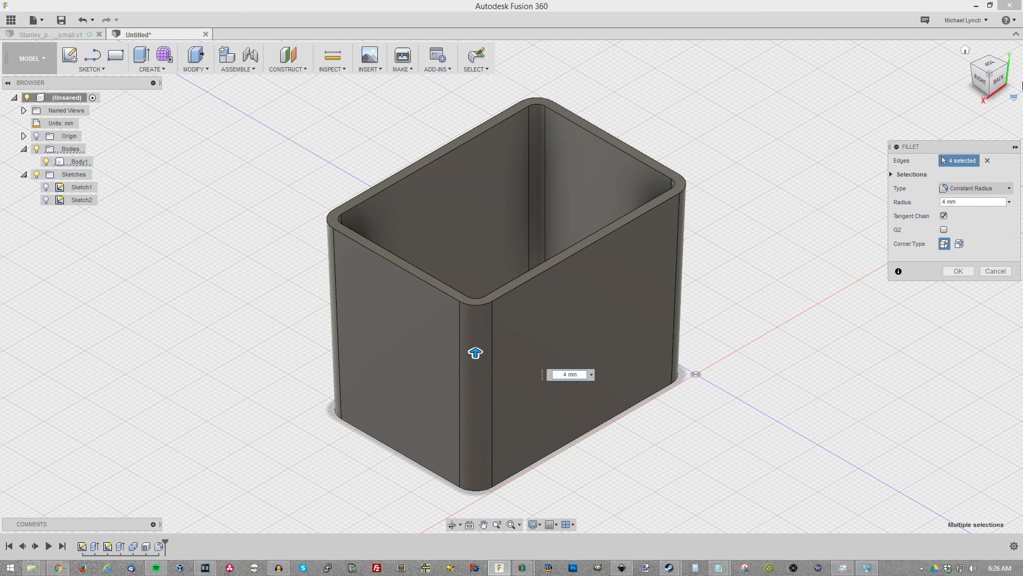
left_click(989, 55)
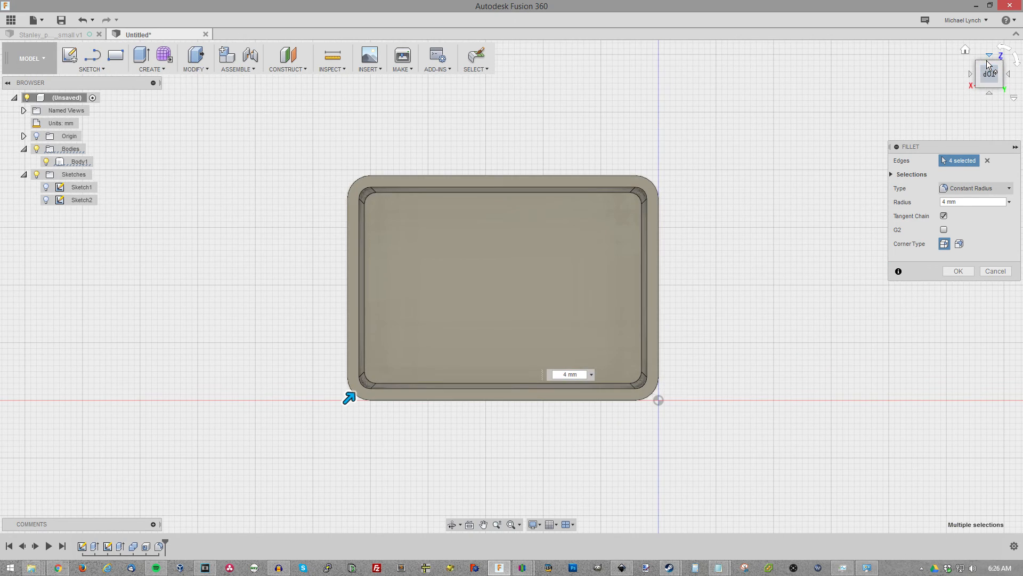
left_click(958, 271)
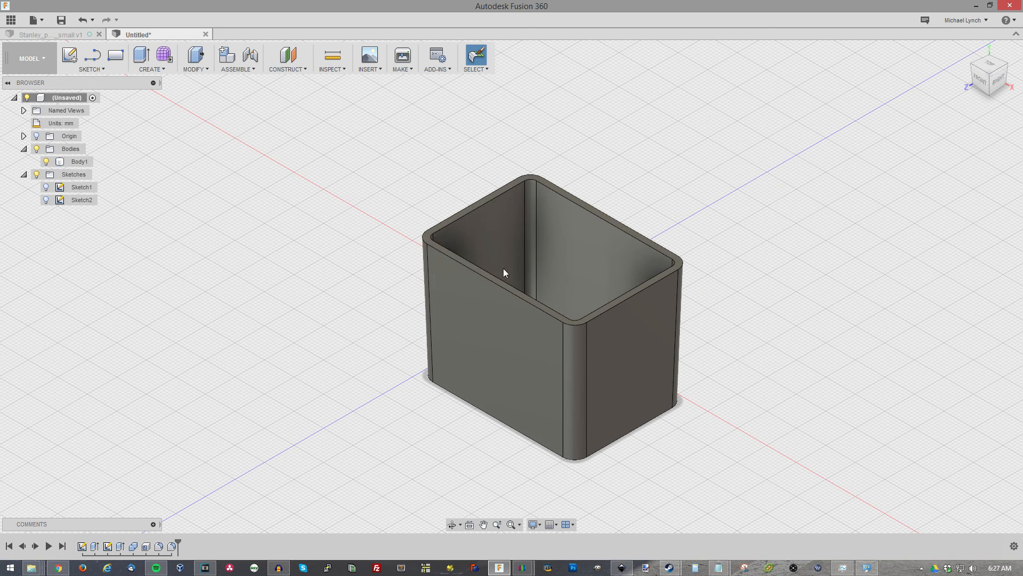
mouse_move(415, 334)
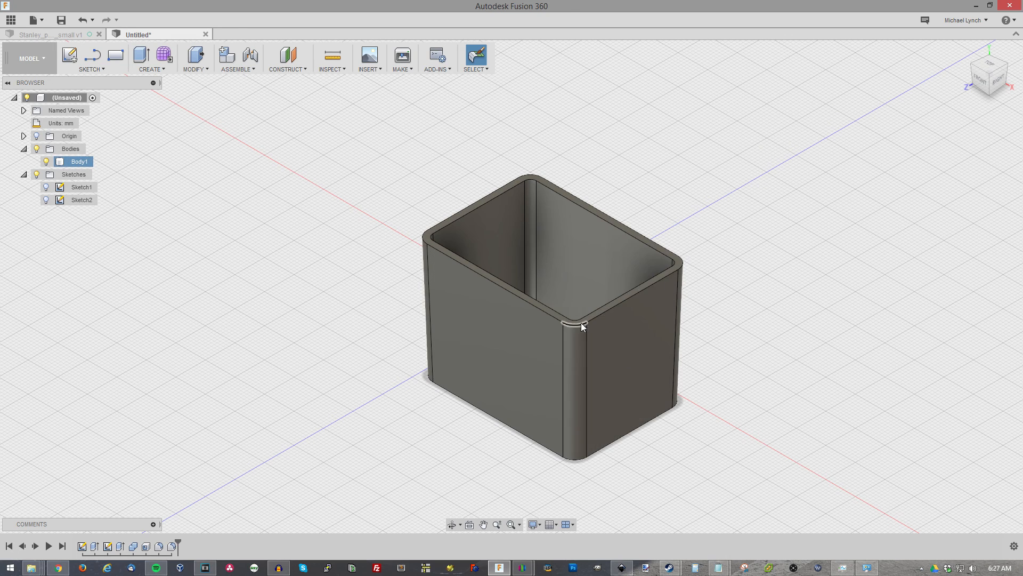
mouse_move(576, 324)
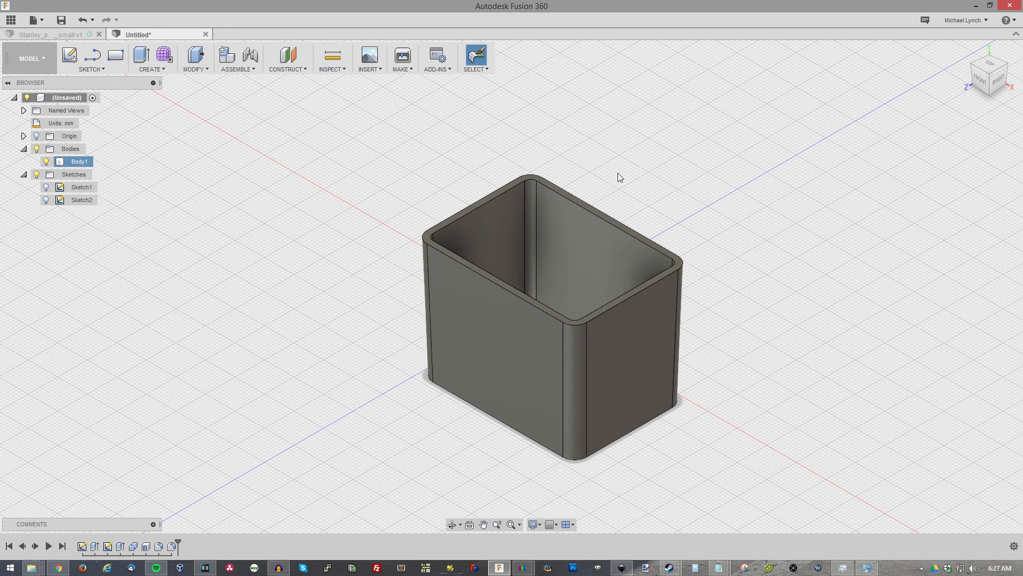
mouse_move(801, 287)
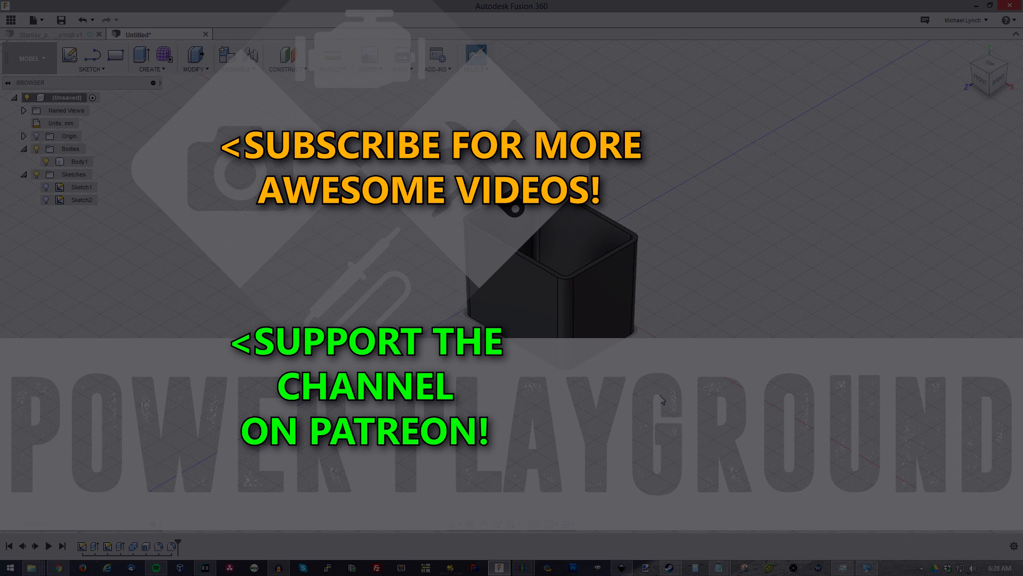
mouse_move(640, 390)
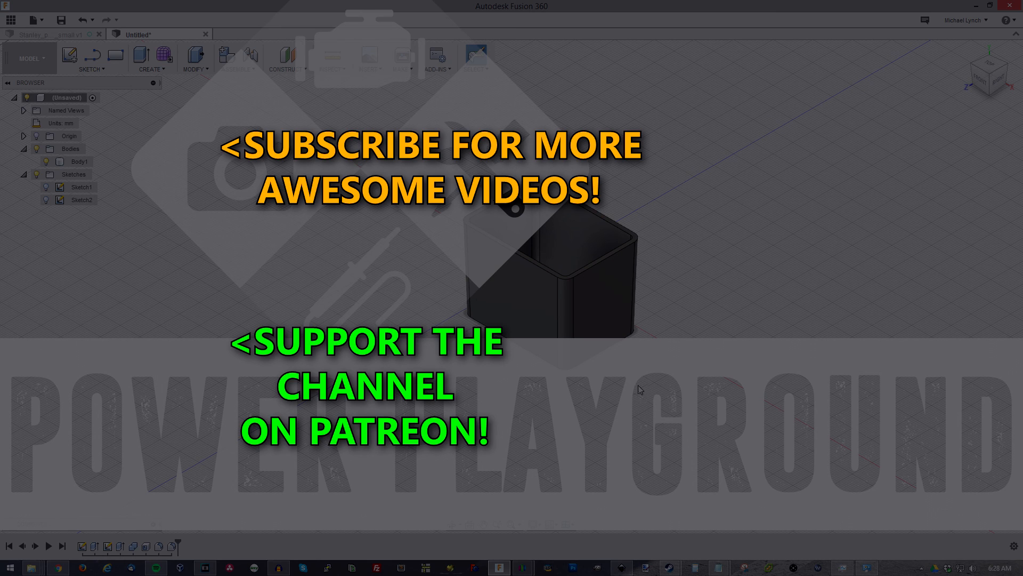
mouse_move(633, 403)
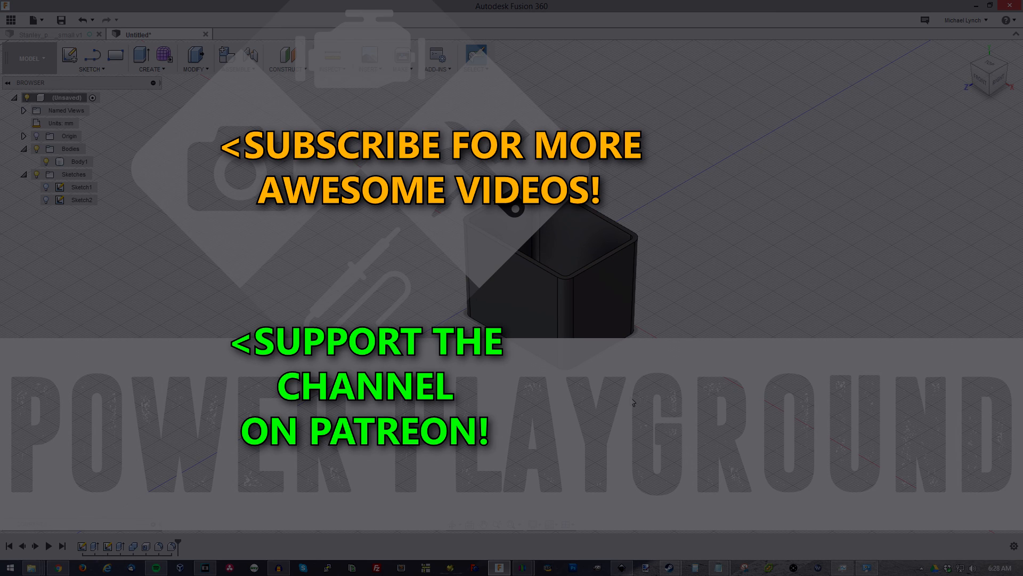